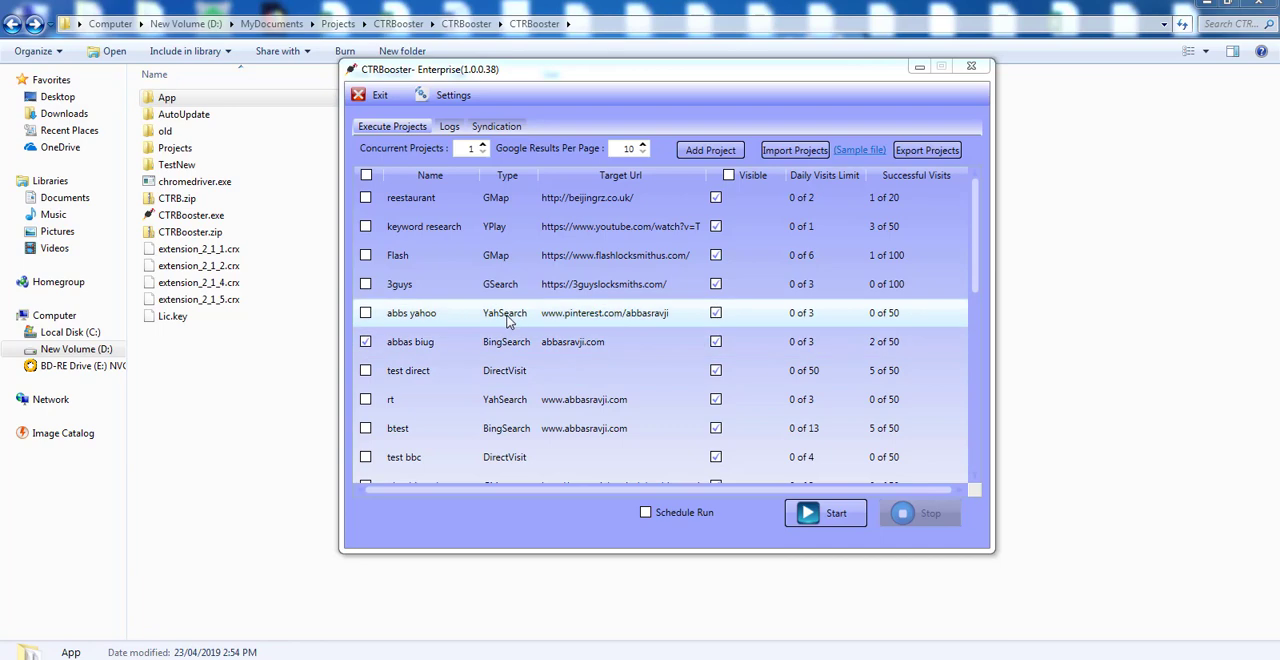
Open StartSites.txt from the App folder and inspect the listed start-site URLs
{"action": "left_click", "coordinate": [167, 97]}
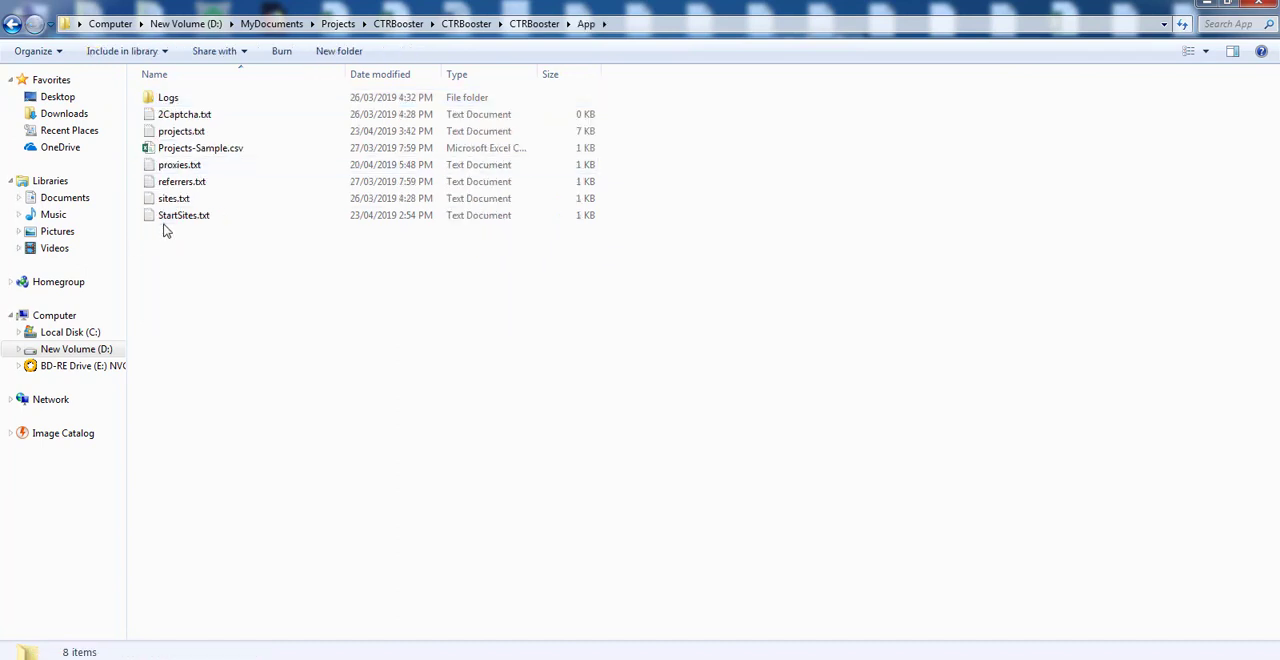
{"action": "double_click", "coordinate": [184, 215]}
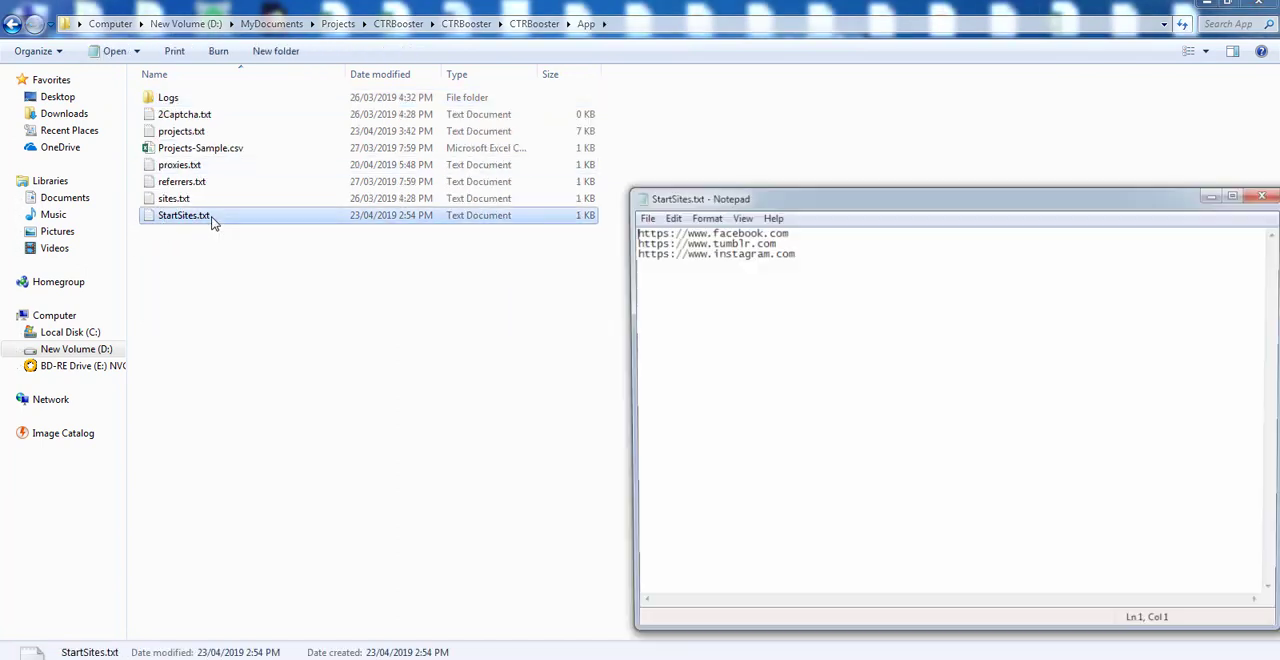
{"action": "left_click", "coordinate": [790, 233]}
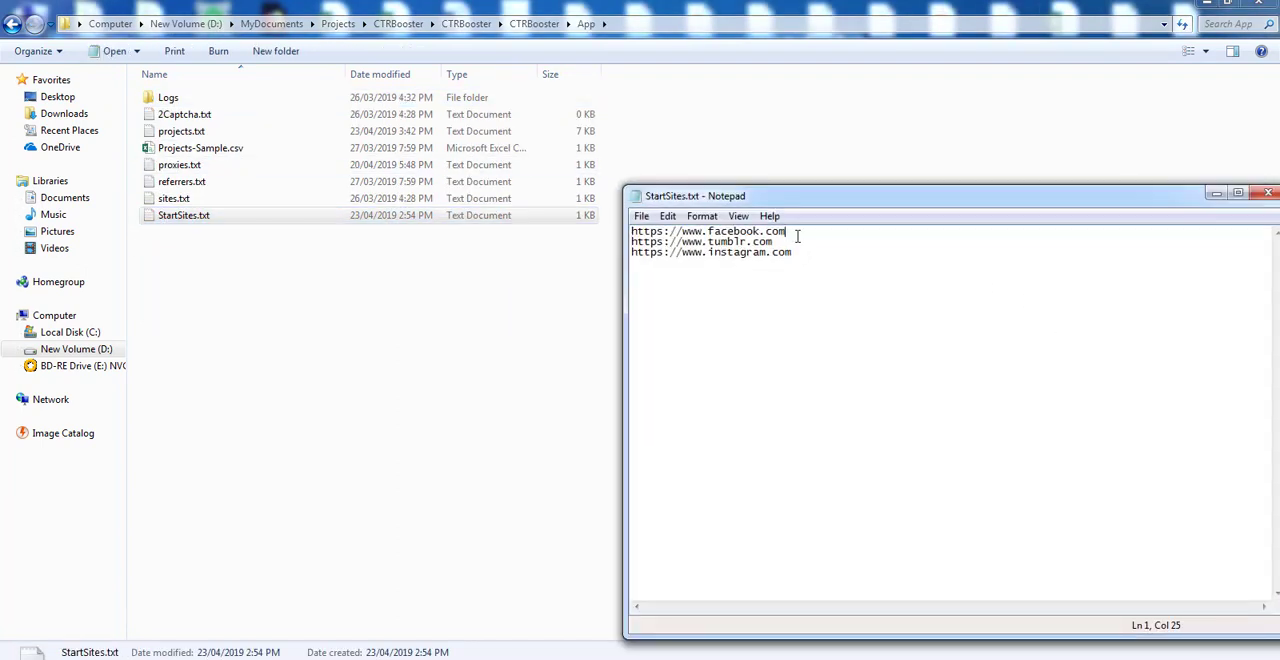
{"action": "left_click", "coordinate": [791, 252]}
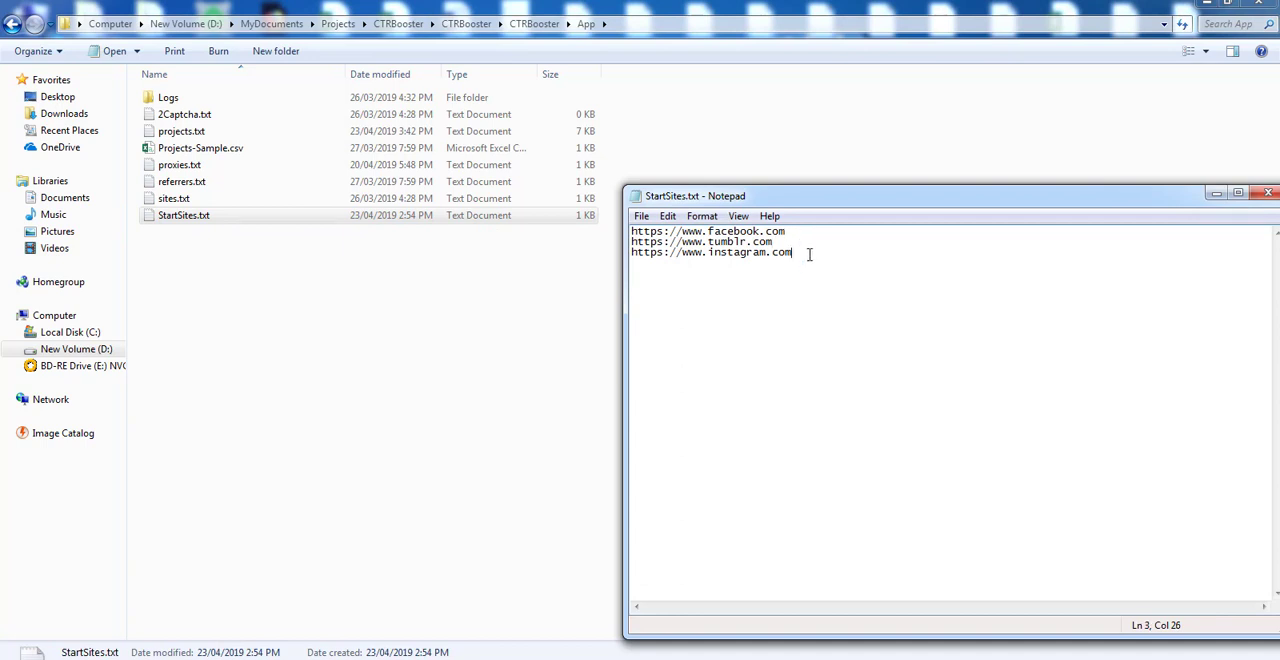
{"action": "mouse_move", "coordinate": [793, 342]}
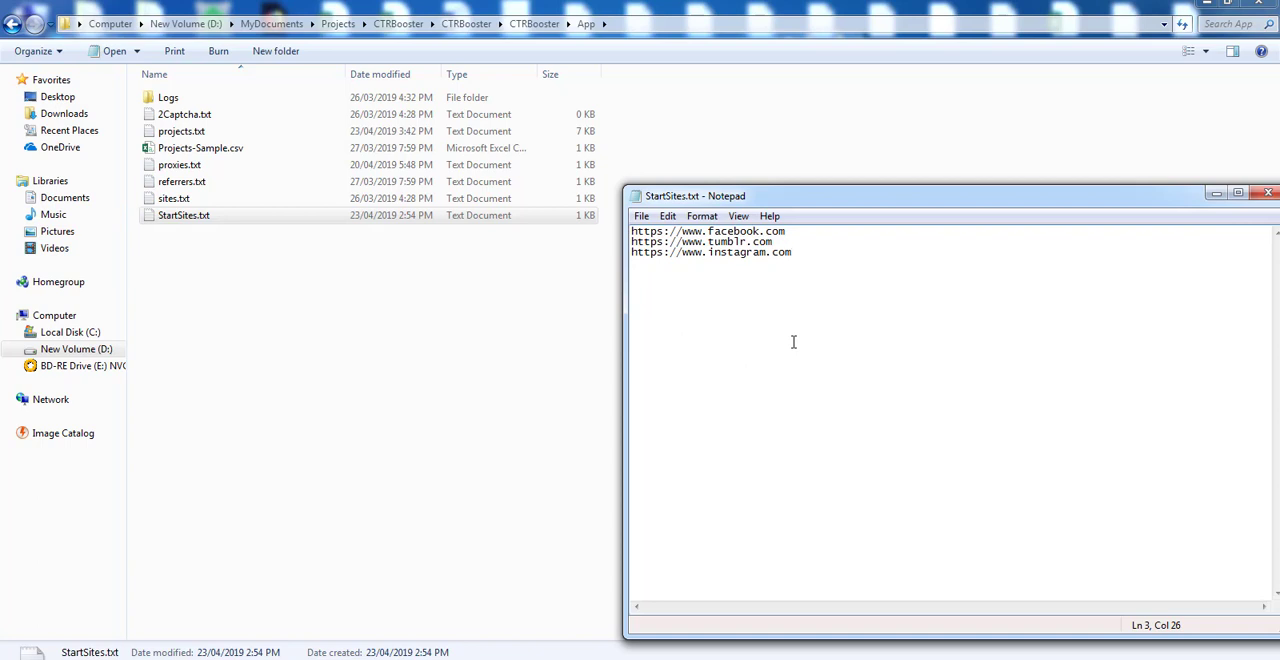
Select the Tumblr and Instagram addresses, close Notepad, and return to the CTRBooster folder
{"action": "left_click_drag", "start_coordinate": [710, 242], "coordinate": [793, 252]}
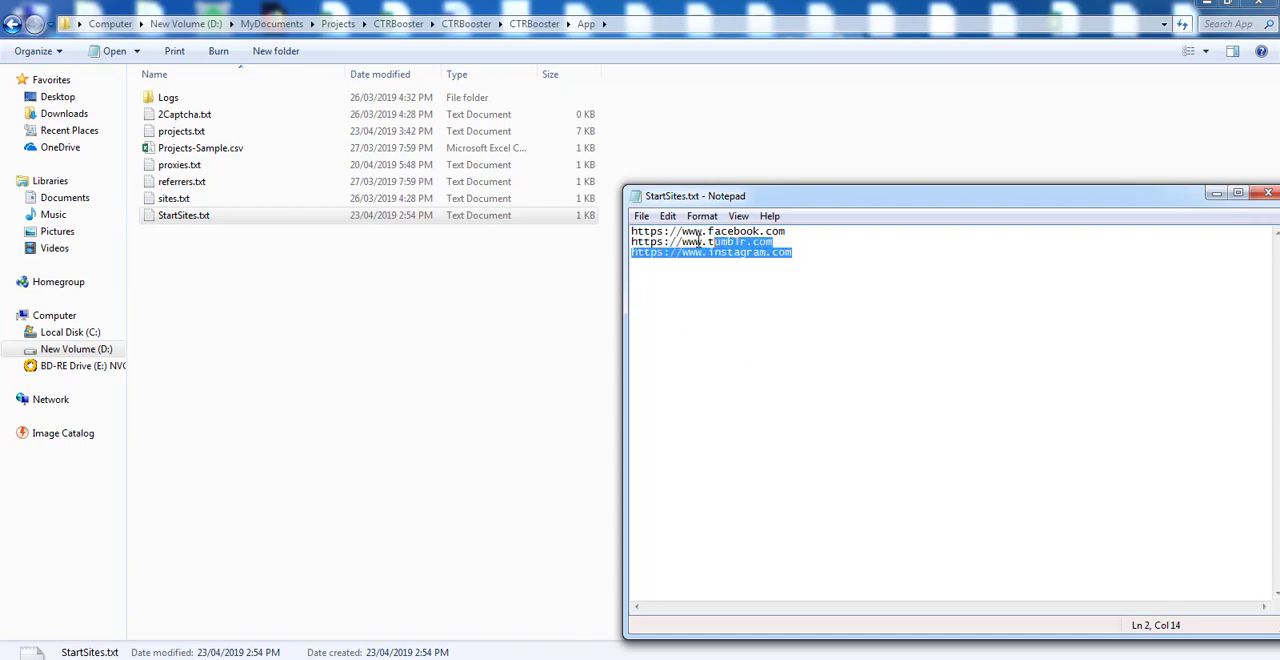
{"action": "key", "text": "ctrl+a"}
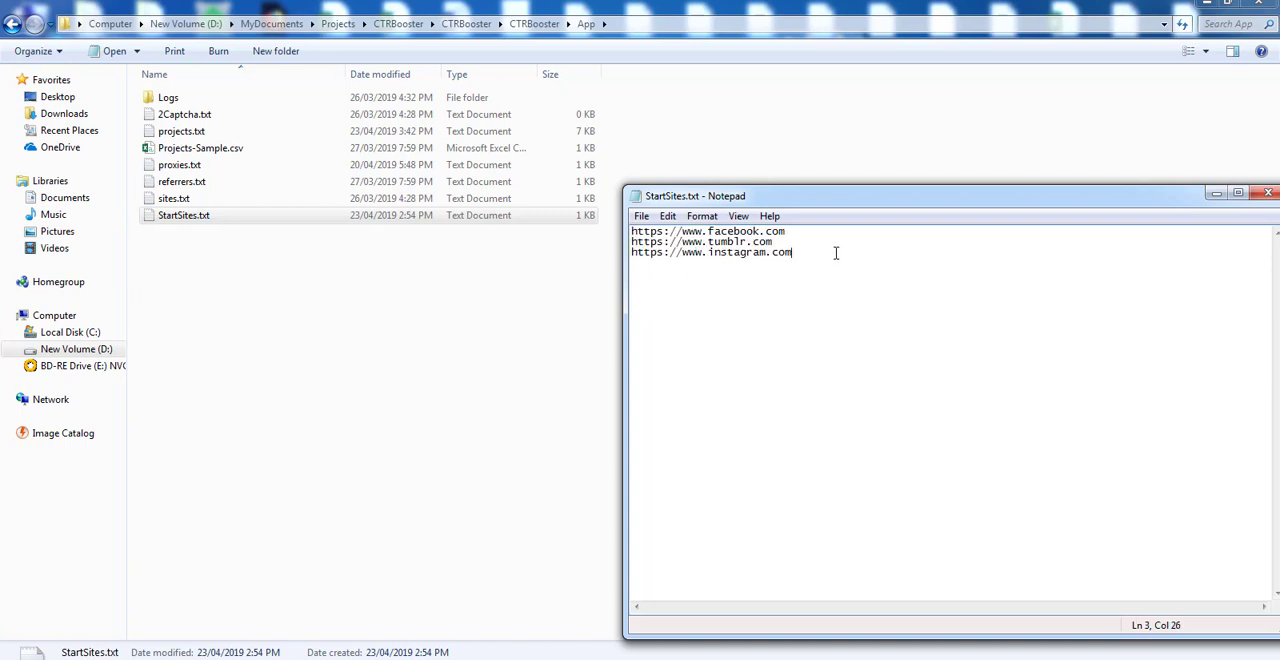
{"action": "mouse_move", "coordinate": [1125, 198]}
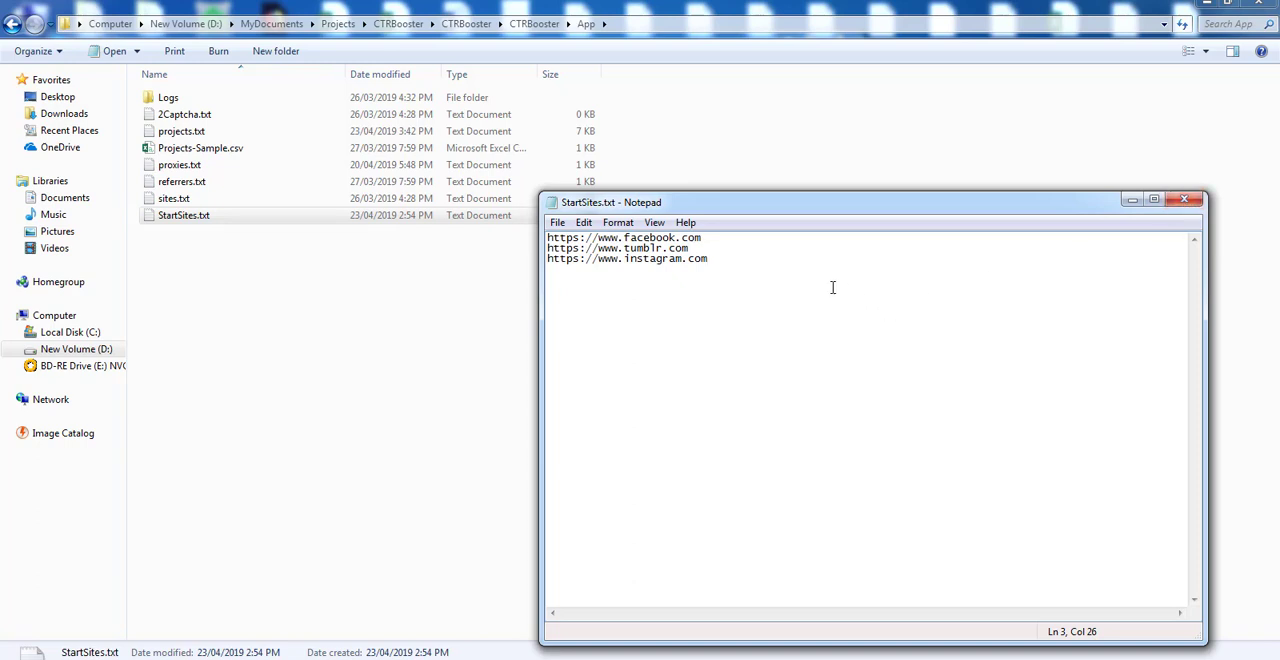
{"action": "mouse_move", "coordinate": [1192, 199]}
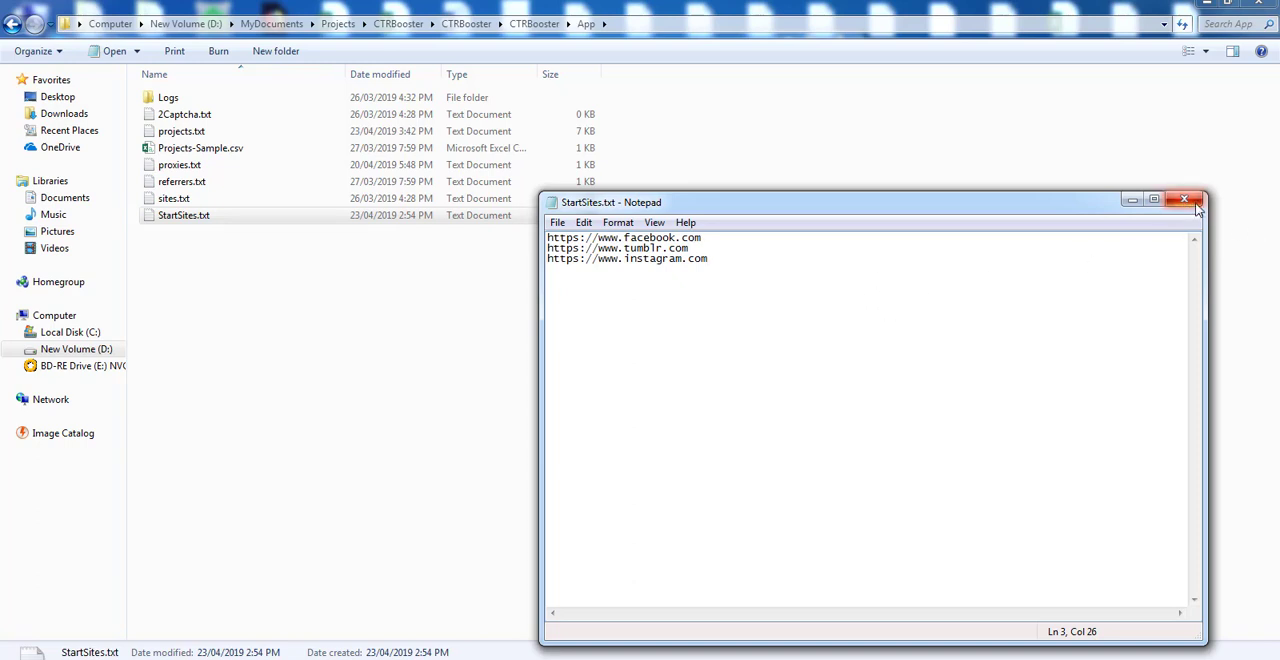
{"action": "left_click", "coordinate": [1192, 200]}
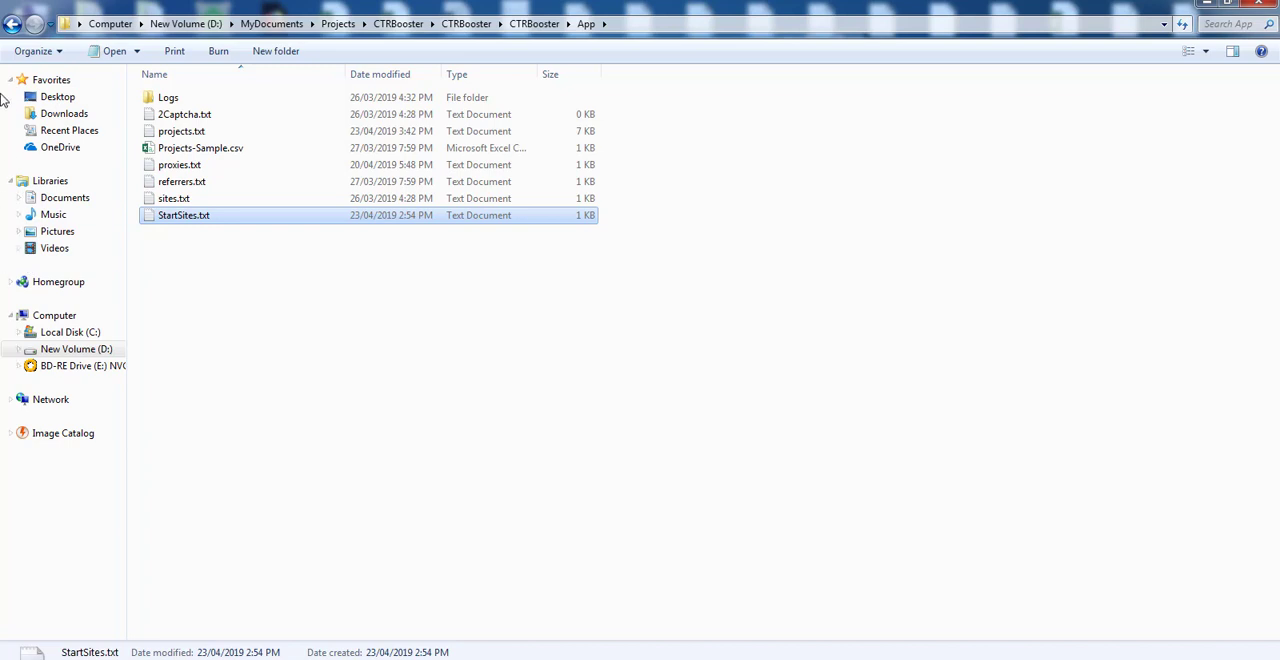
{"action": "left_click", "coordinate": [533, 23]}
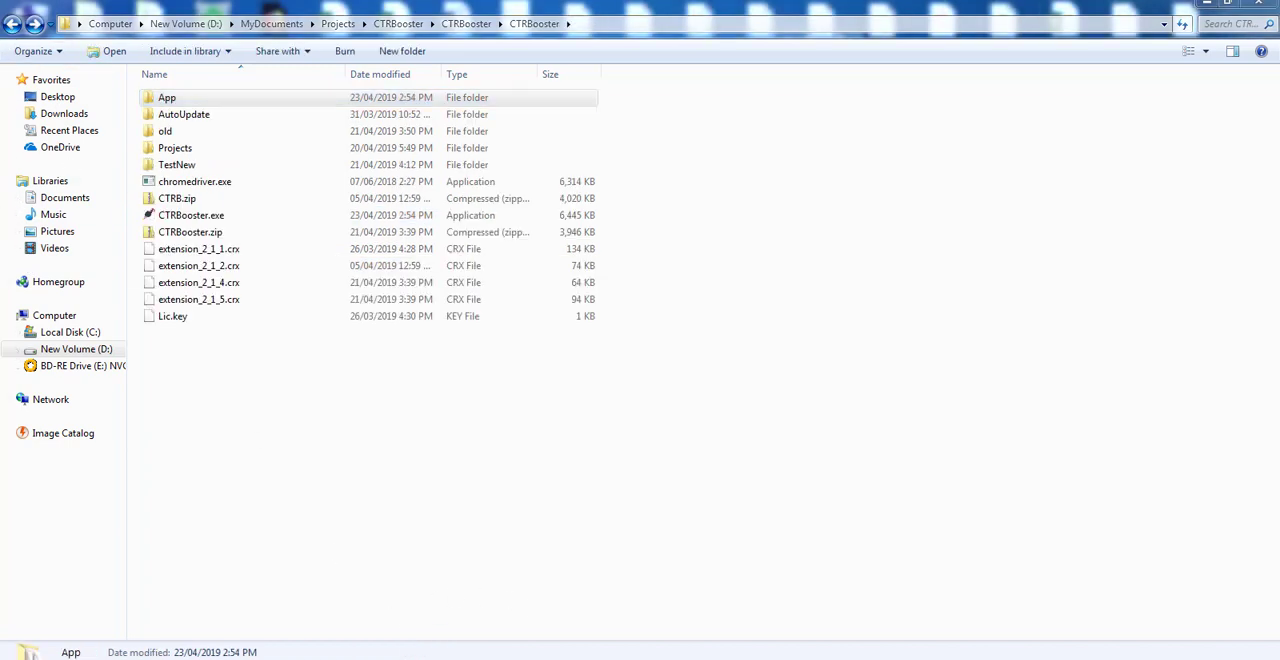
Open the abbas biug project and save it with Desktop Search selected
{"action": "double_click", "coordinate": [190, 215]}
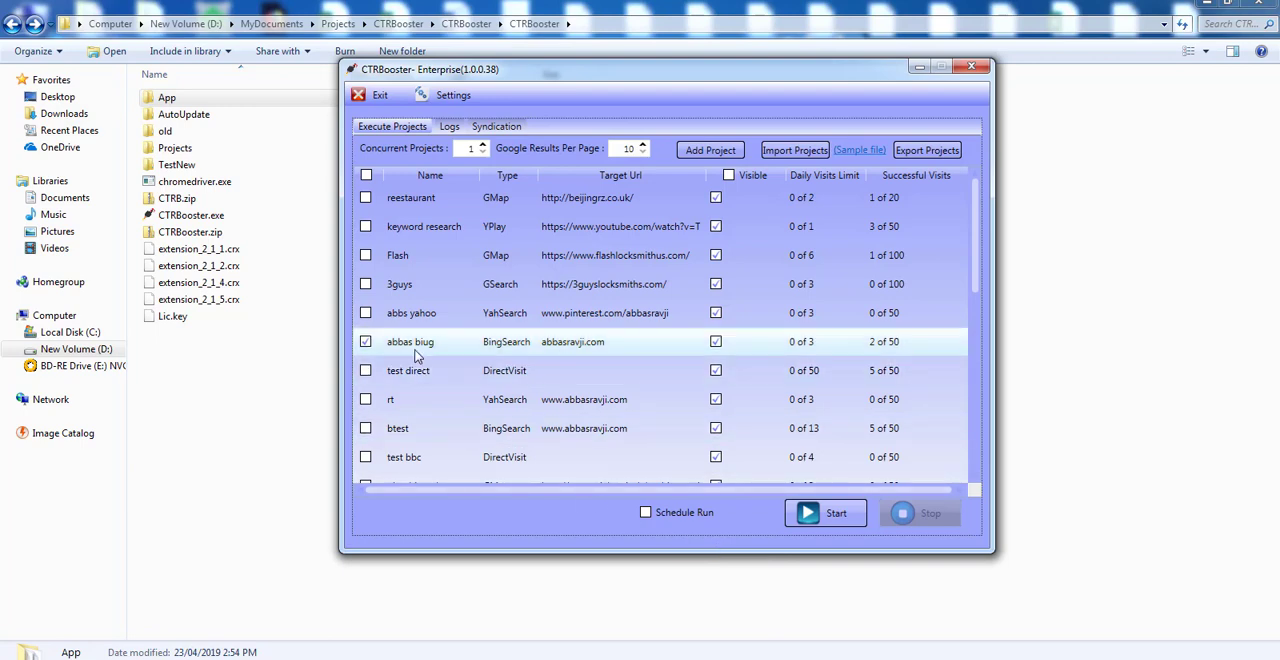
{"action": "double_click", "coordinate": [410, 341]}
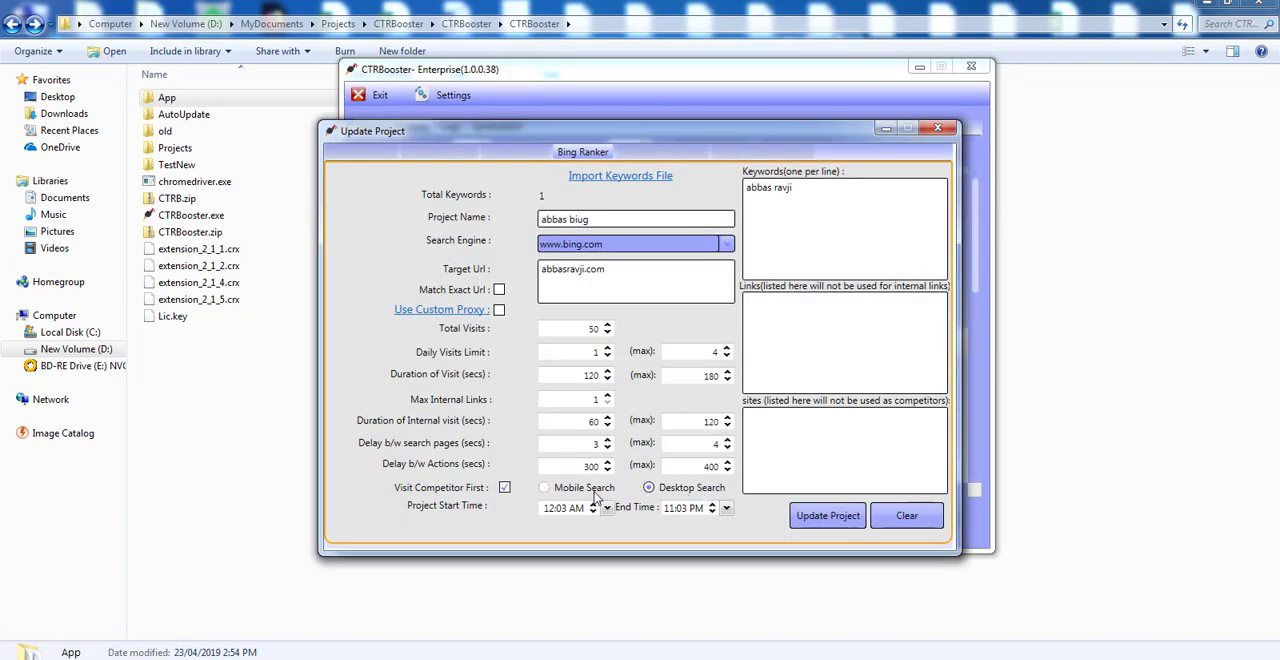
{"action": "mouse_move", "coordinate": [658, 395]}
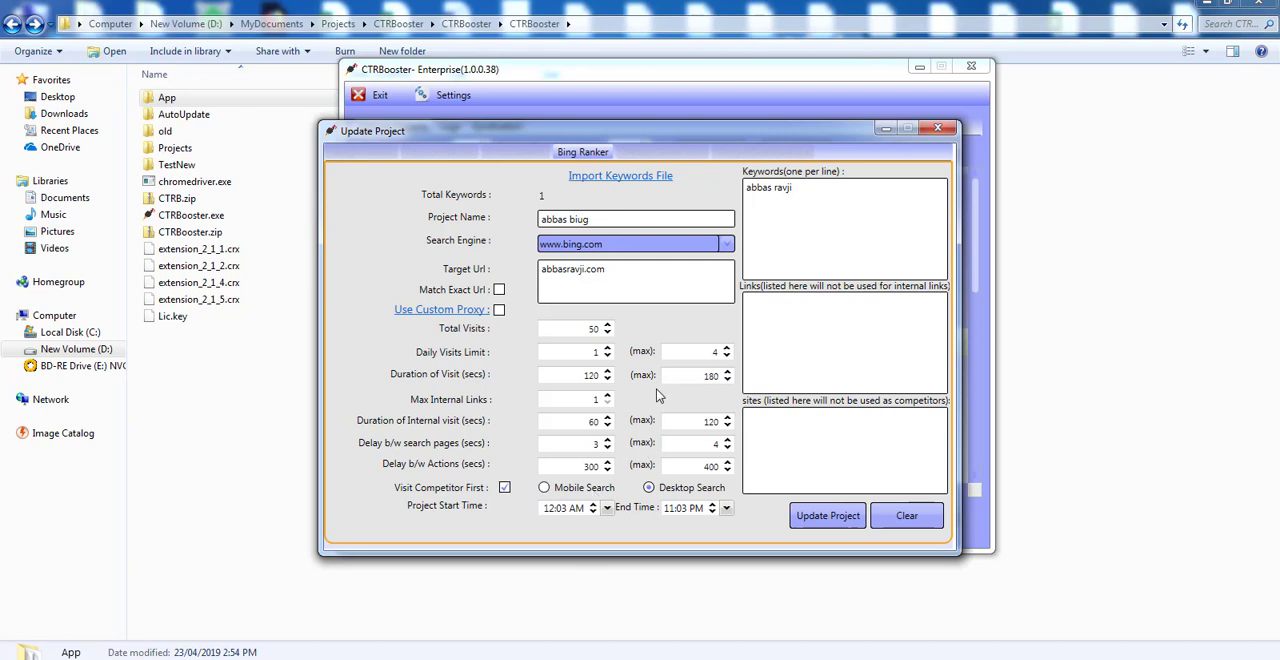
{"action": "mouse_move", "coordinate": [593, 435]}
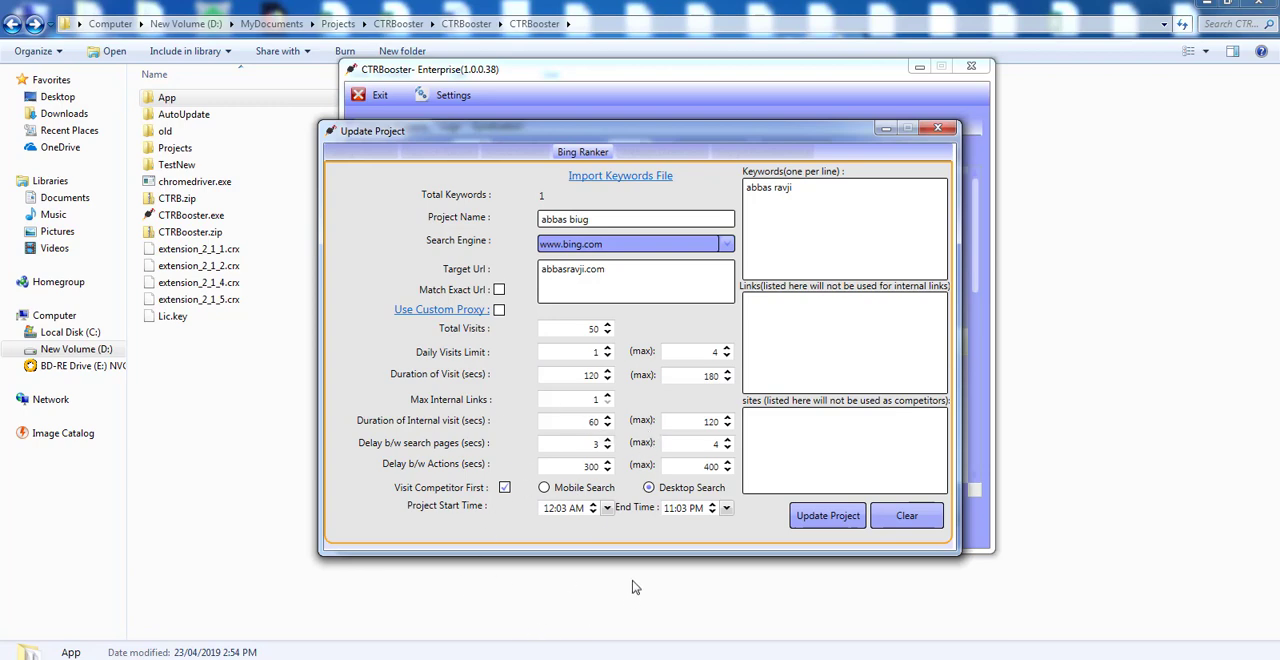
{"action": "left_click", "coordinate": [827, 515]}
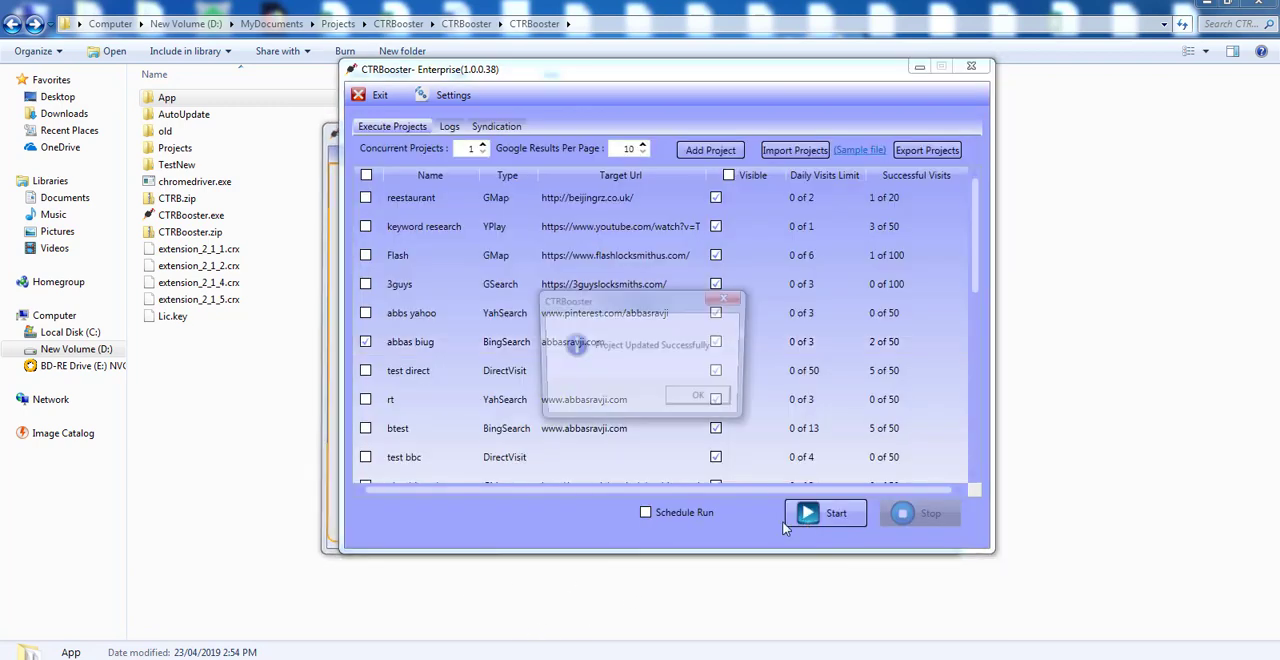
Dismiss the 'Project Updated Successfully' message, then reopen and close StartSites.txt
{"action": "left_click", "coordinate": [697, 395]}
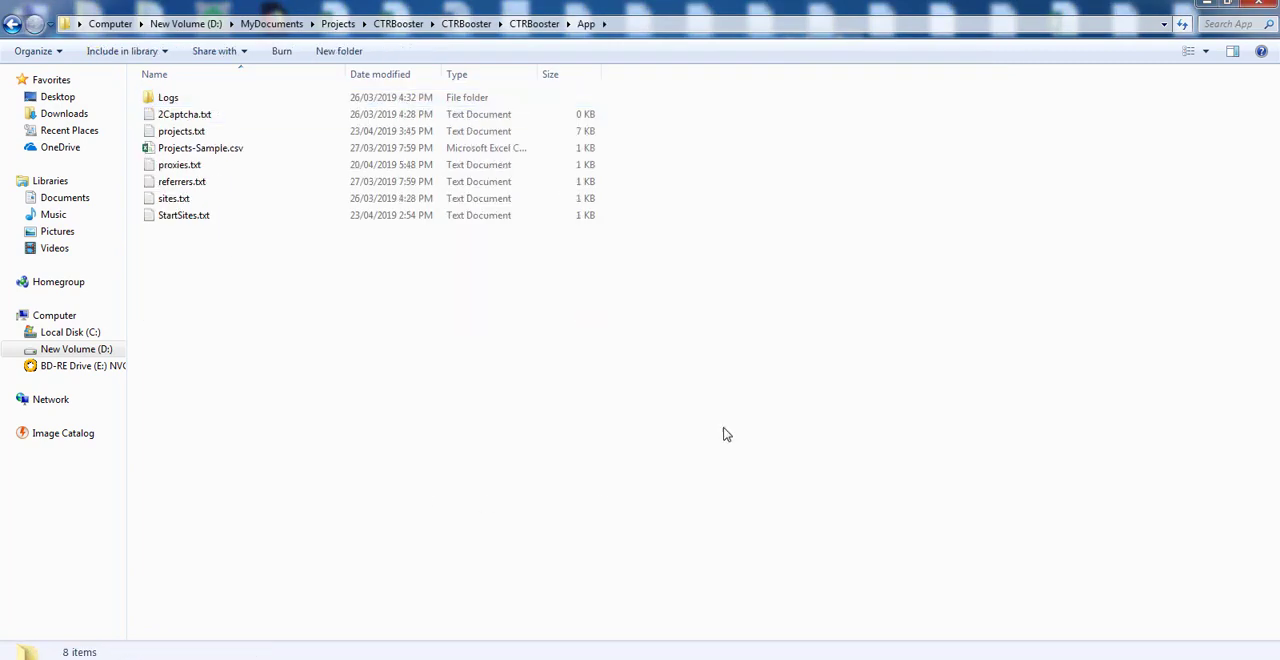
{"action": "double_click", "coordinate": [184, 215]}
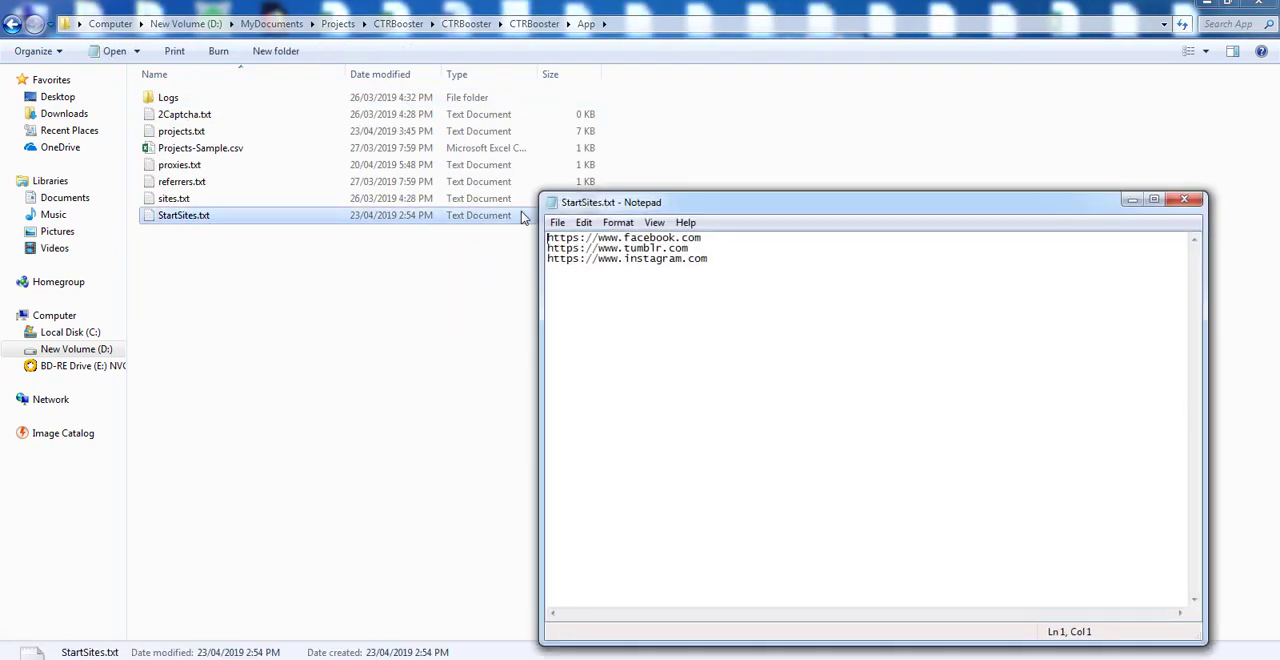
{"action": "left_click", "coordinate": [1189, 199]}
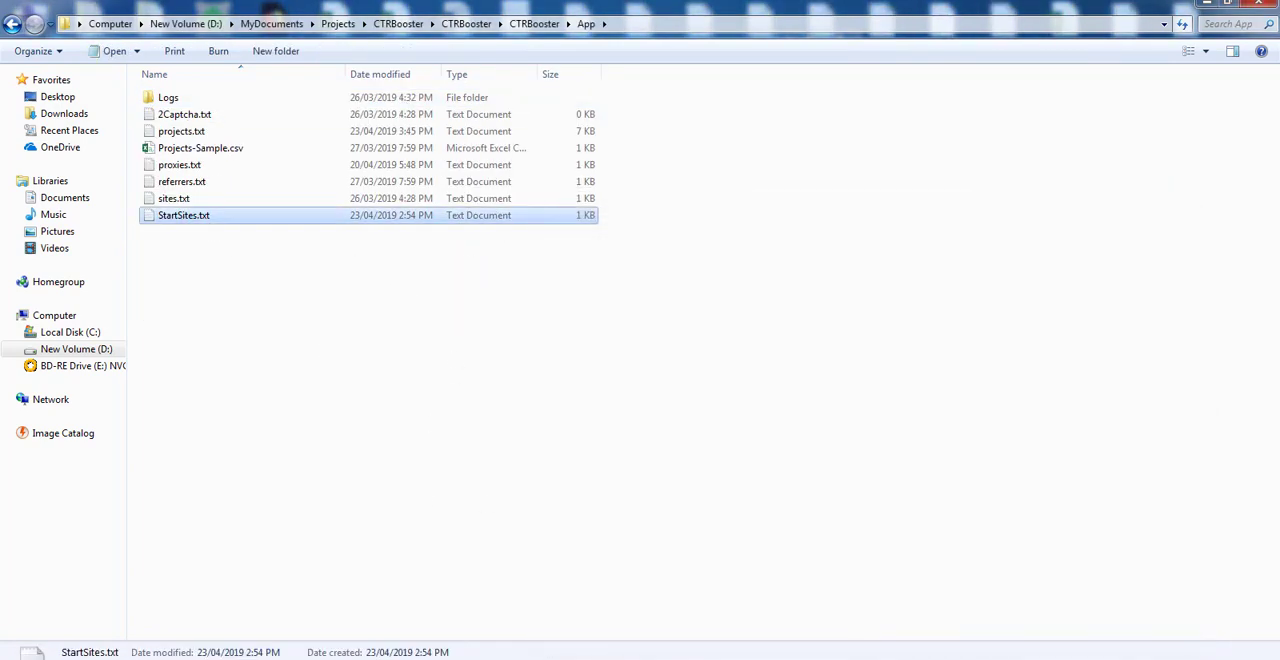
{"action": "double_click", "coordinate": [183, 215]}
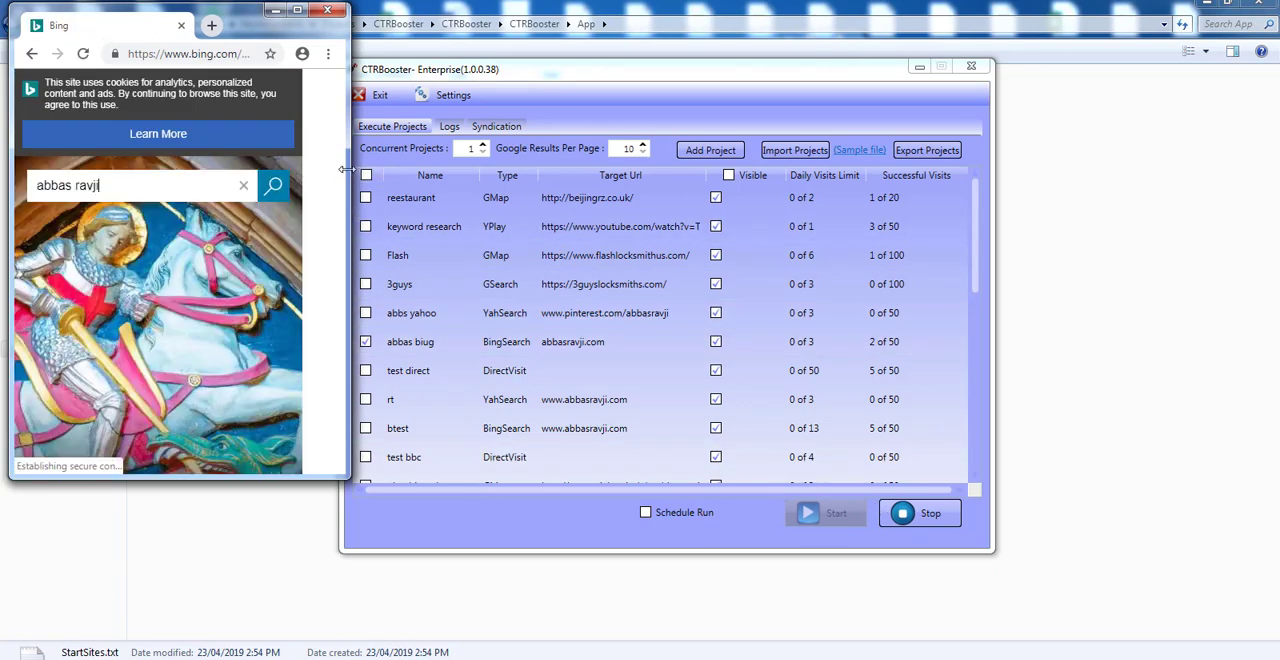
{"action": "left_click", "coordinate": [274, 185]}
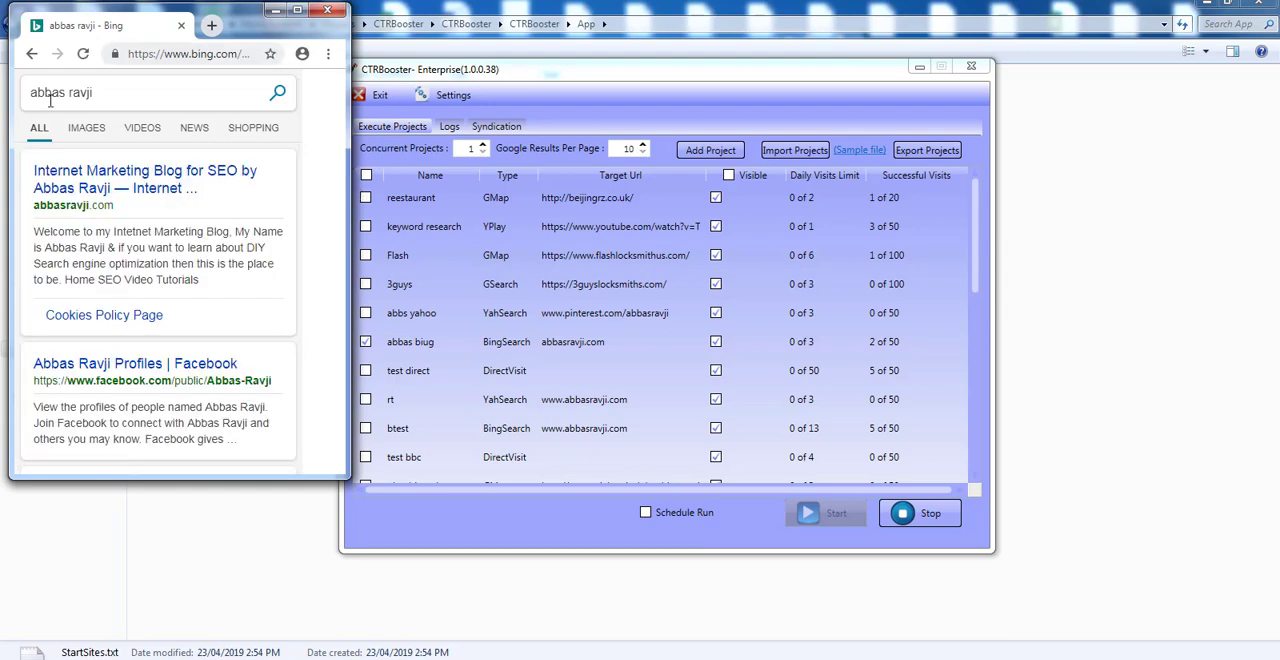
{"action": "mouse_move", "coordinate": [165, 430]}
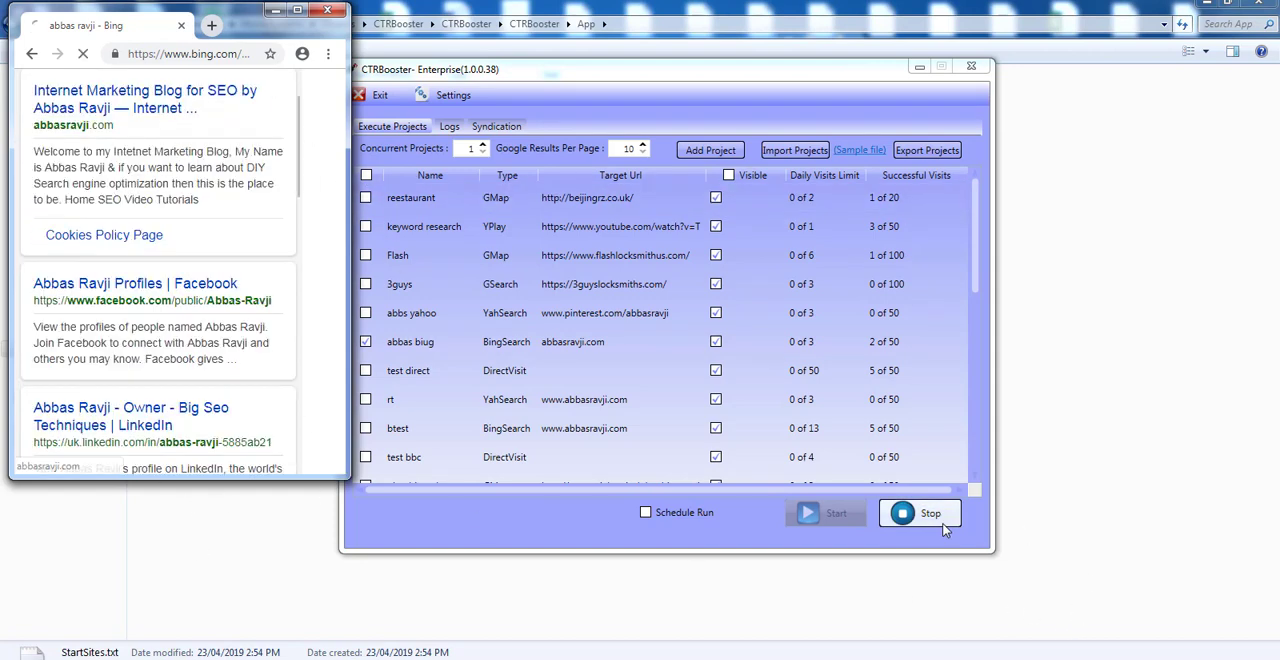
{"action": "left_click", "coordinate": [919, 512]}
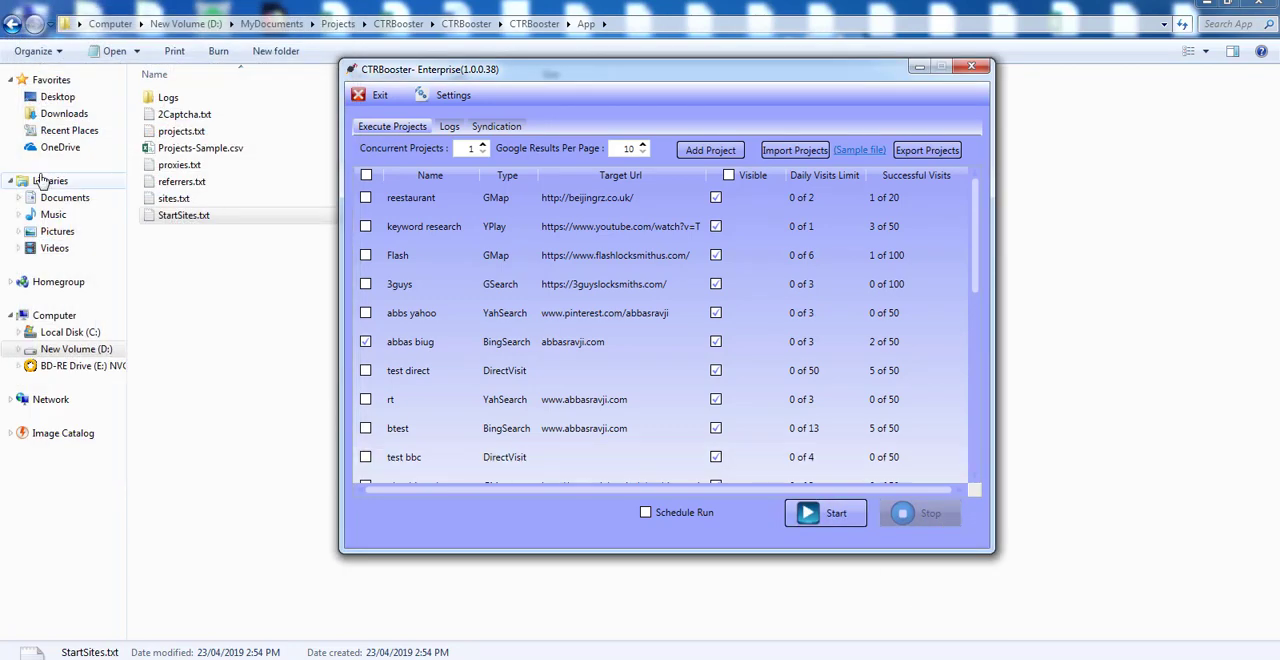
{"action": "mouse_move", "coordinate": [184, 463]}
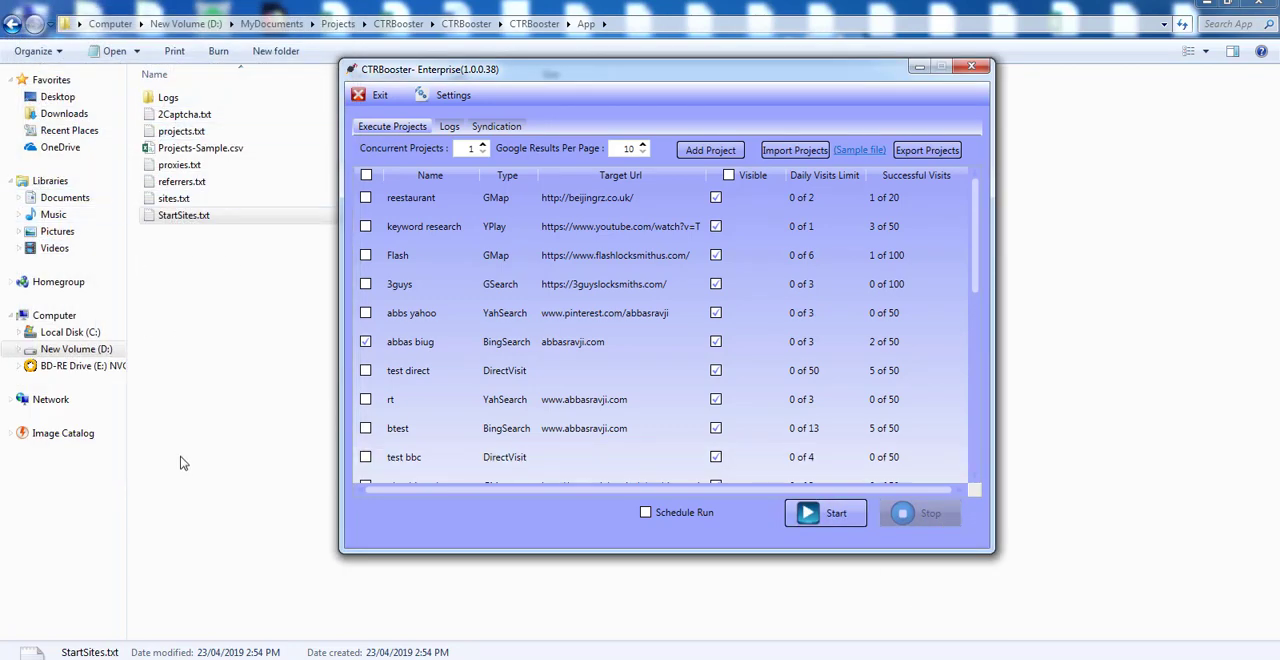
{"action": "left_click", "coordinate": [824, 512]}
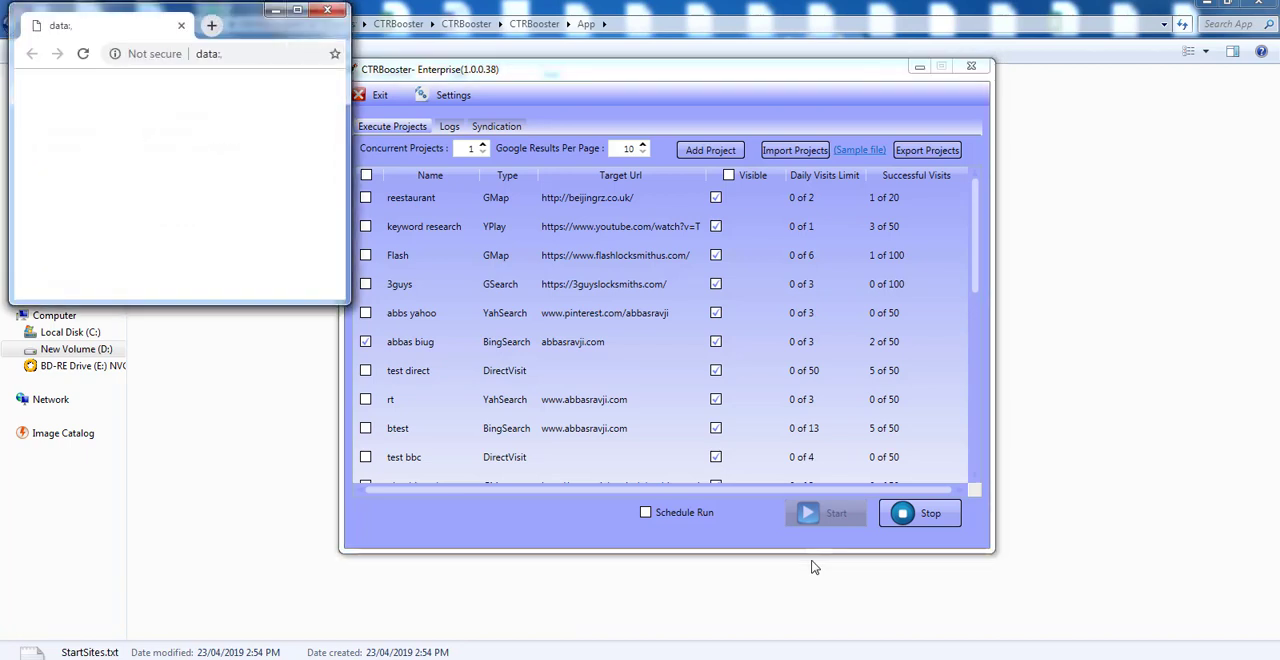
{"action": "mouse_move", "coordinate": [752, 403]}
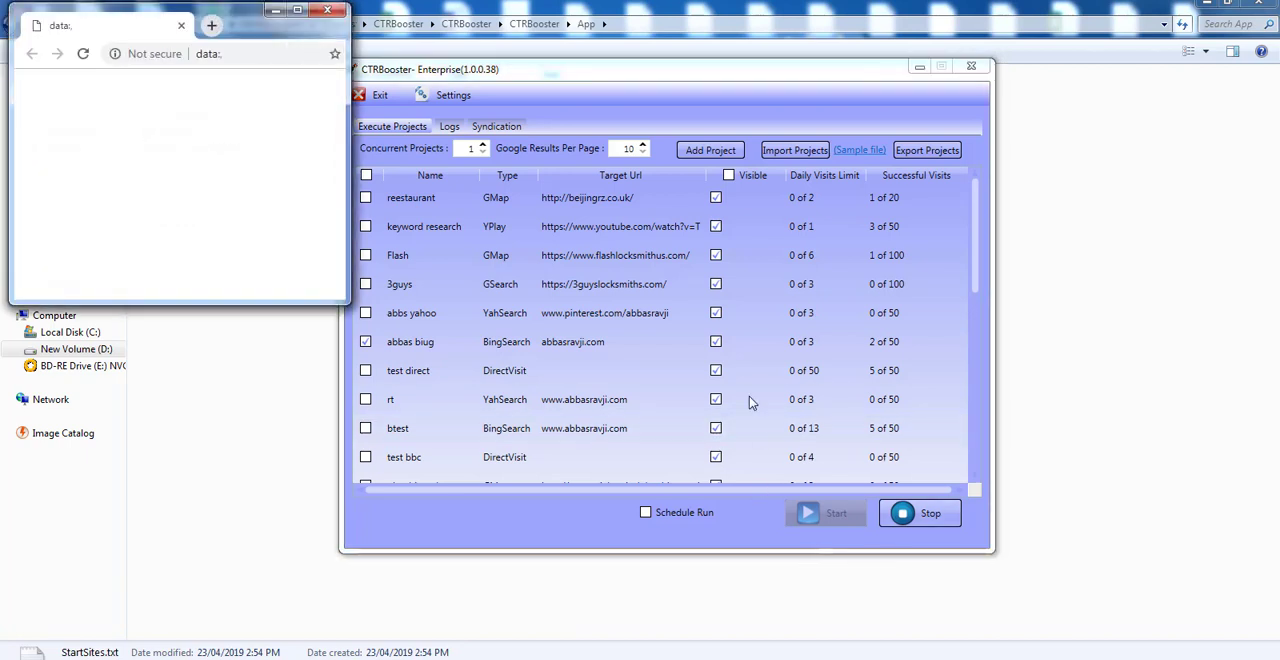
{"action": "left_click", "coordinate": [211, 25]}
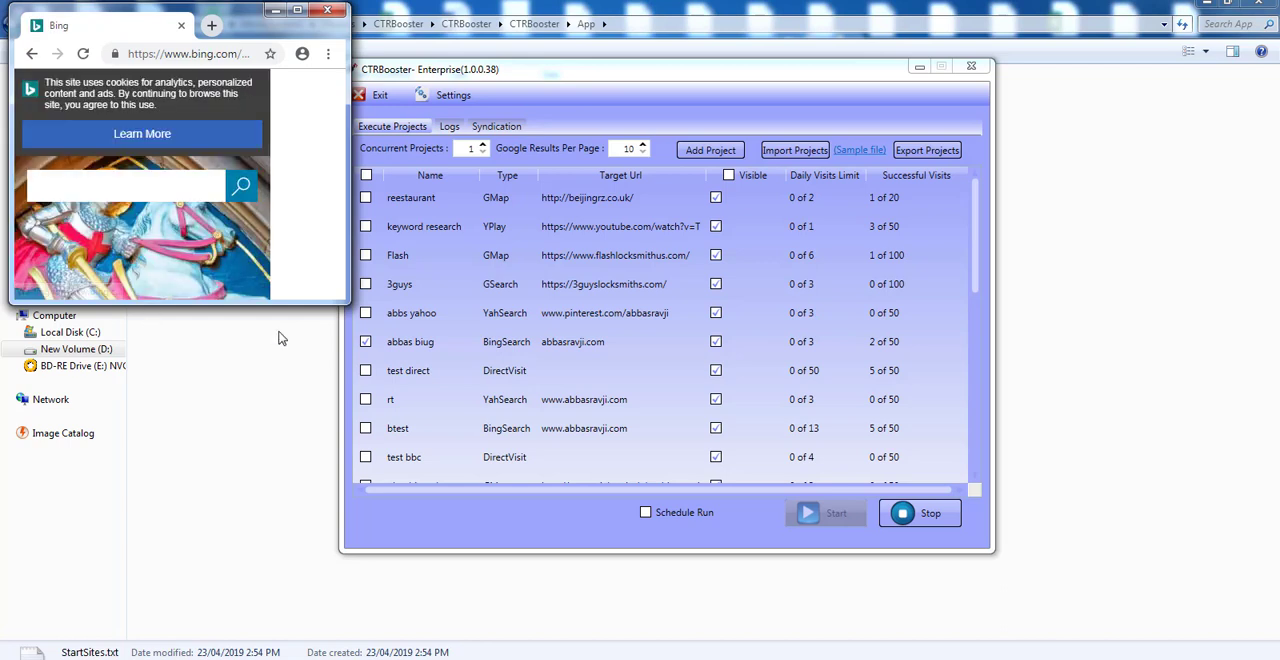
{"action": "type", "text": "abbas ravji"}
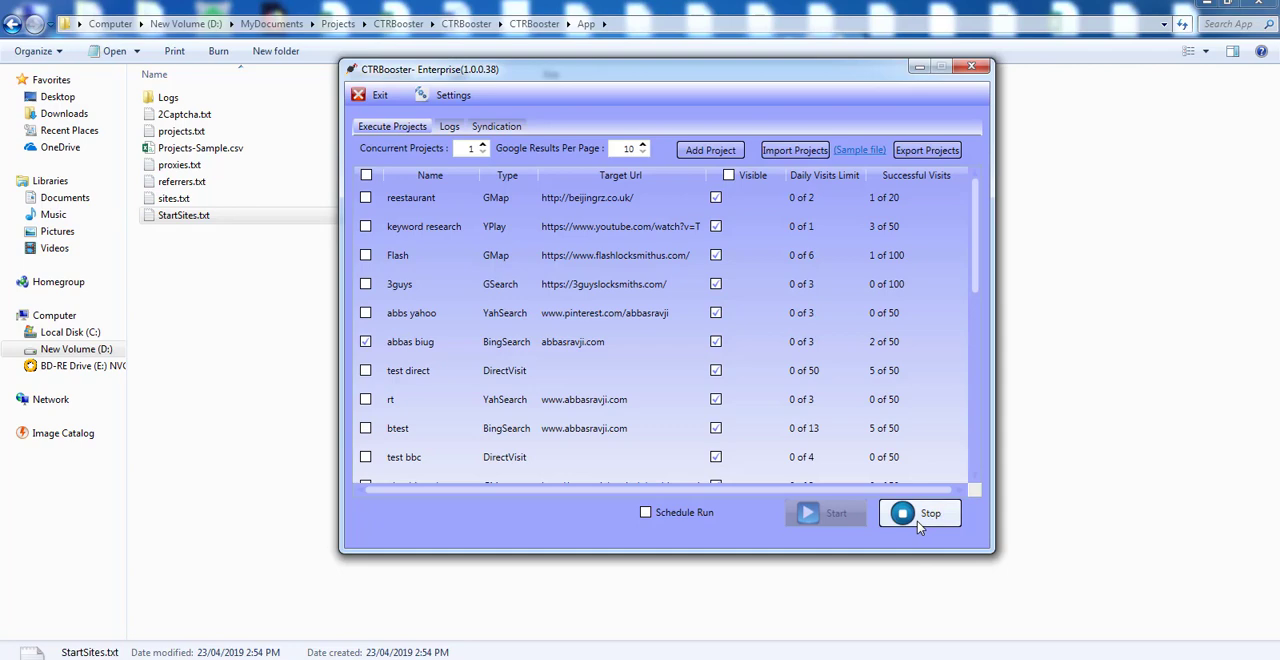
Stop the run and resave the abbas biug project settings
{"action": "left_click", "coordinate": [929, 512]}
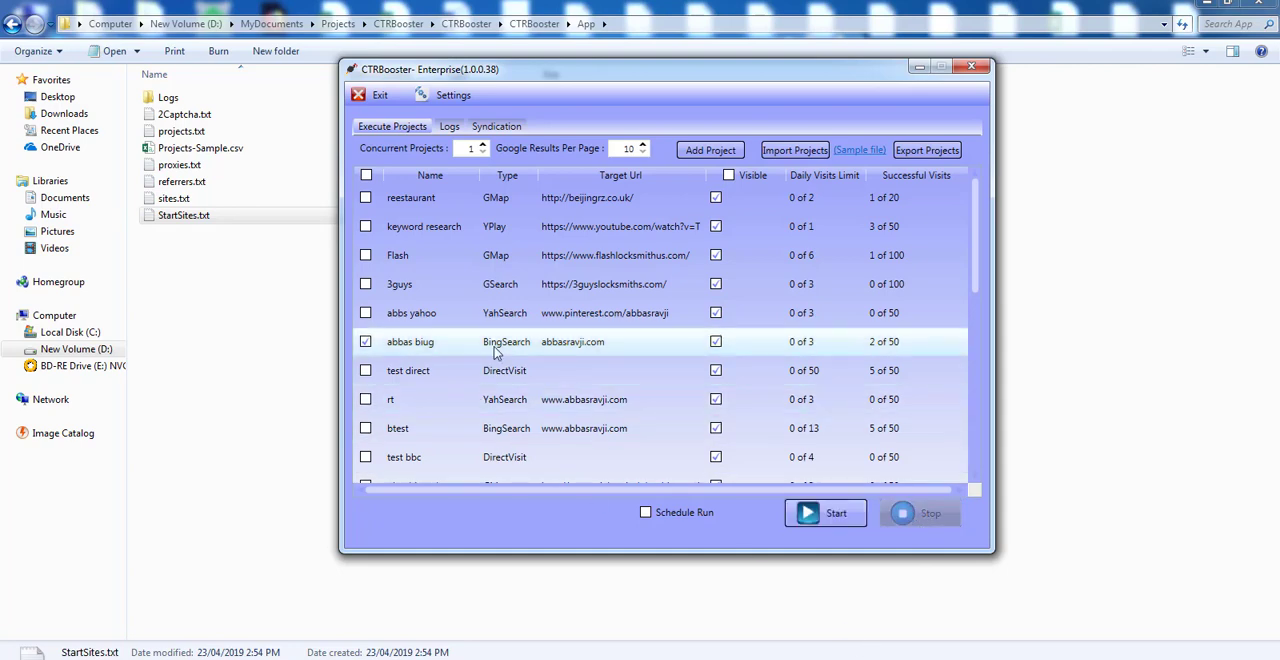
{"action": "double_click", "coordinate": [410, 341]}
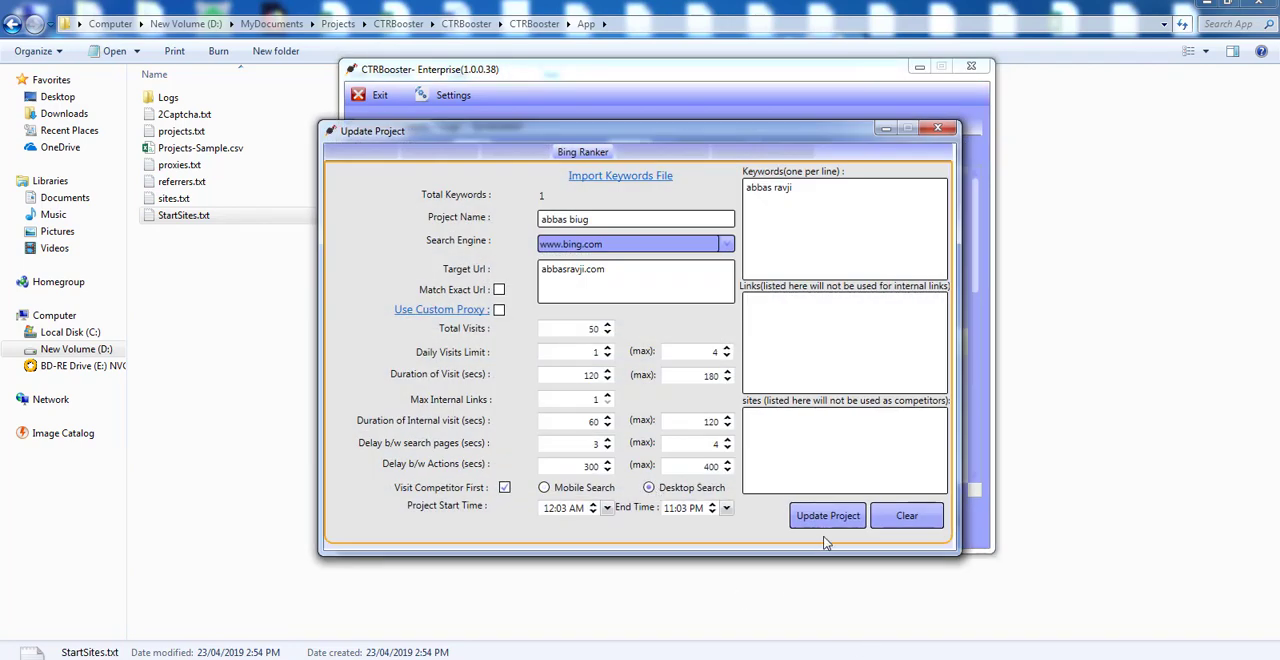
{"action": "left_click", "coordinate": [827, 515]}
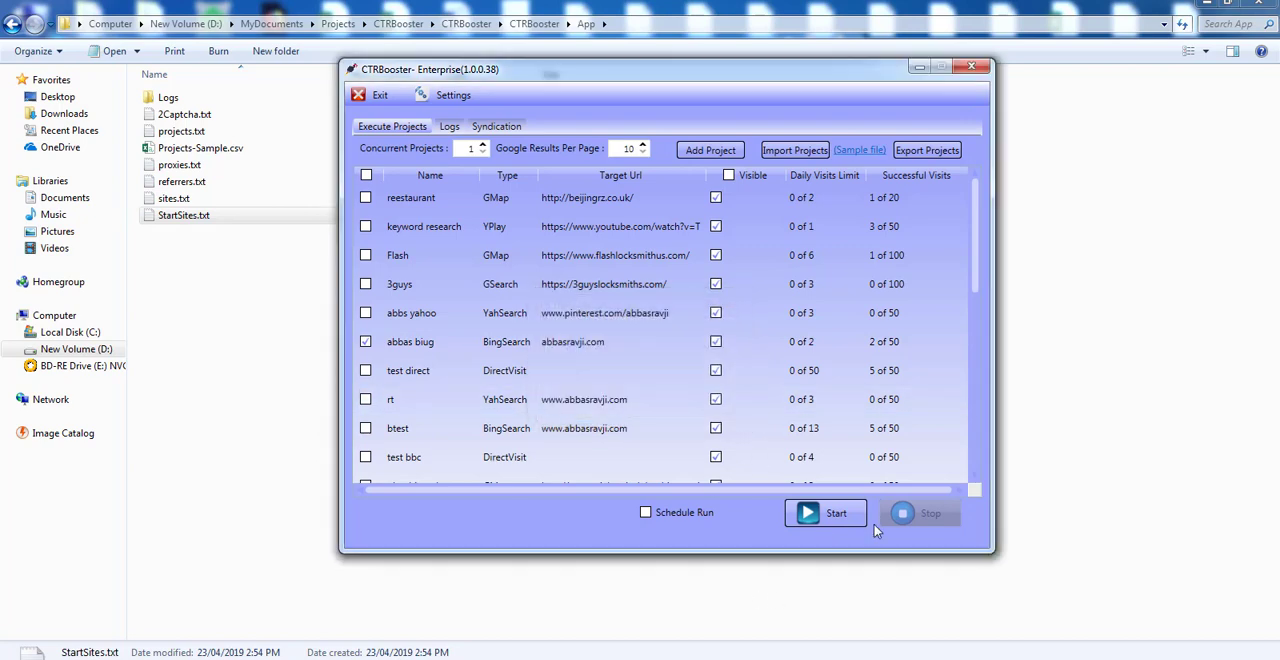
Start the project, wait for the browser to load Instagram, then stop it
{"action": "left_click", "coordinate": [825, 512]}
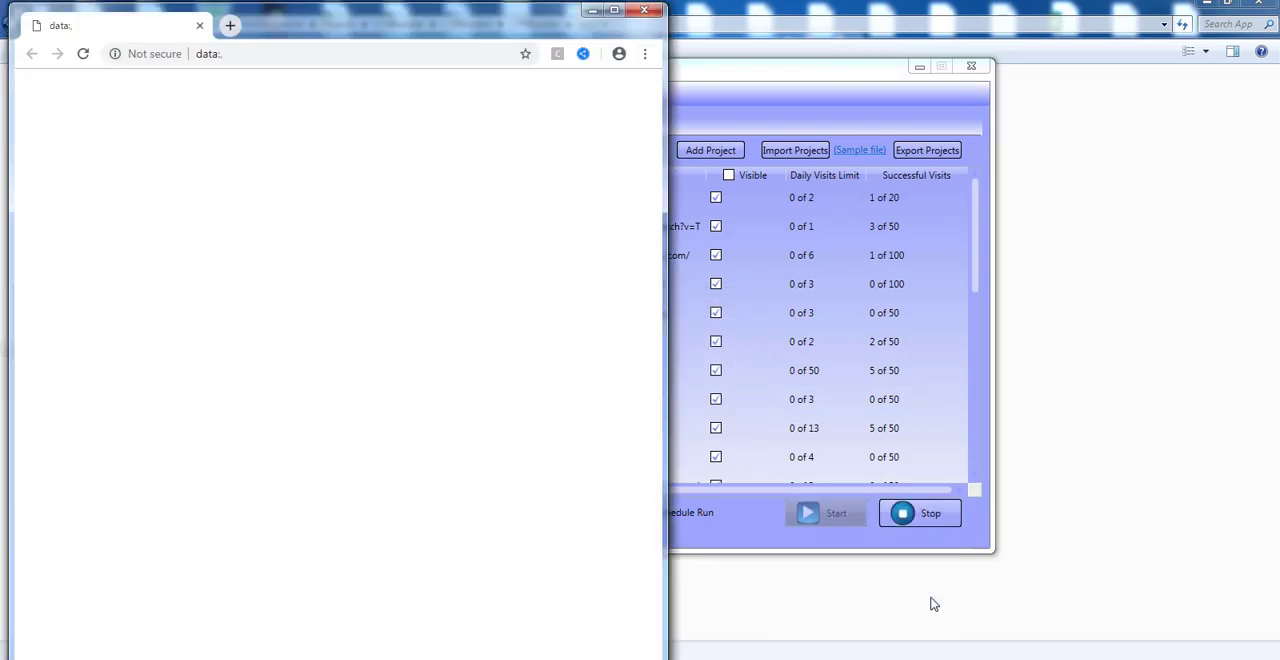
{"action": "mouse_move", "coordinate": [615, 546]}
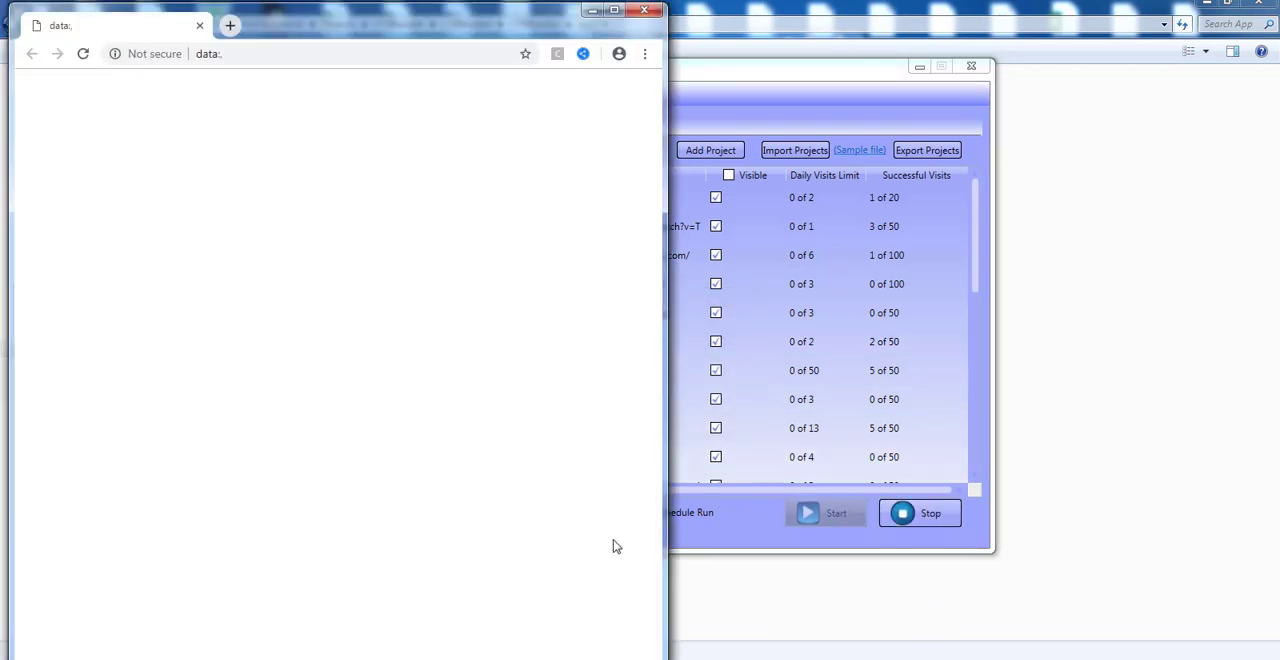
{"action": "left_click", "coordinate": [229, 25]}
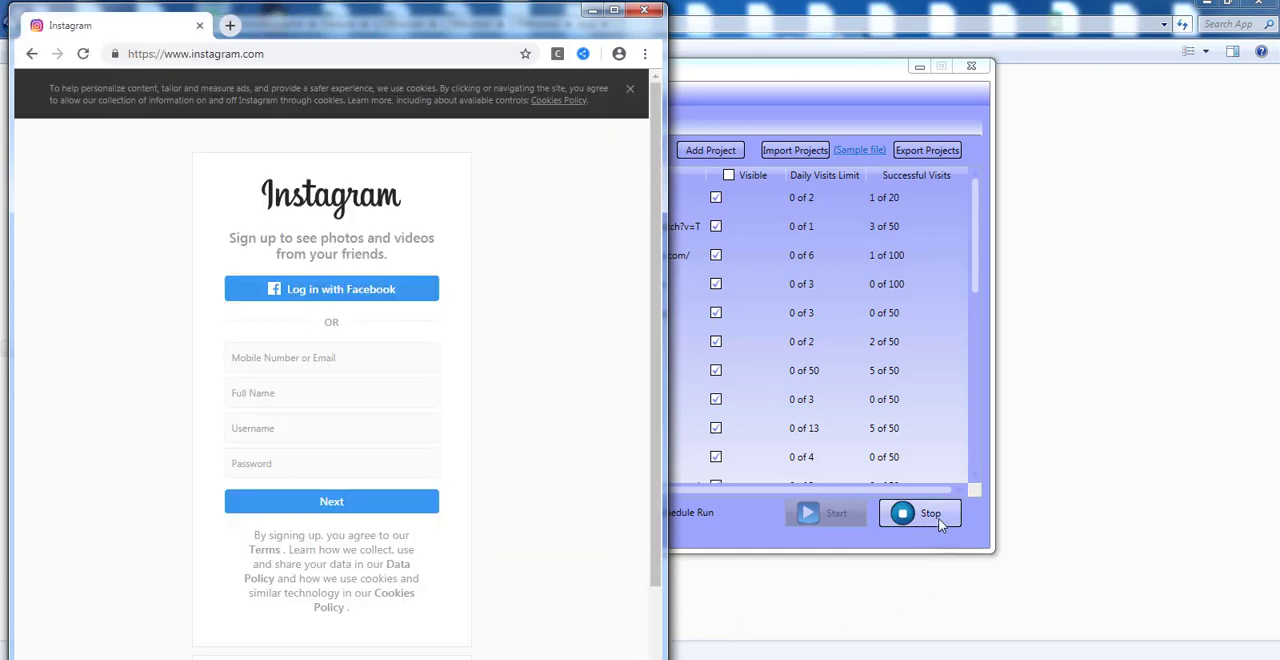
{"action": "left_click", "coordinate": [929, 513]}
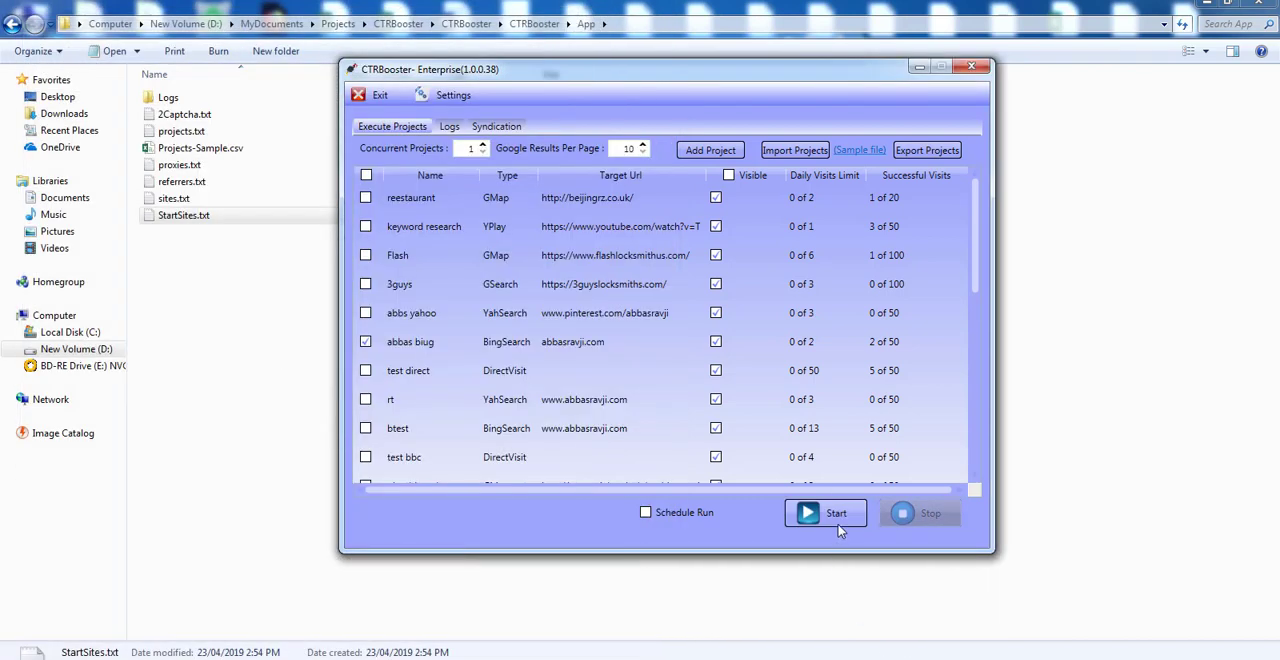
{"action": "left_click", "coordinate": [824, 512]}
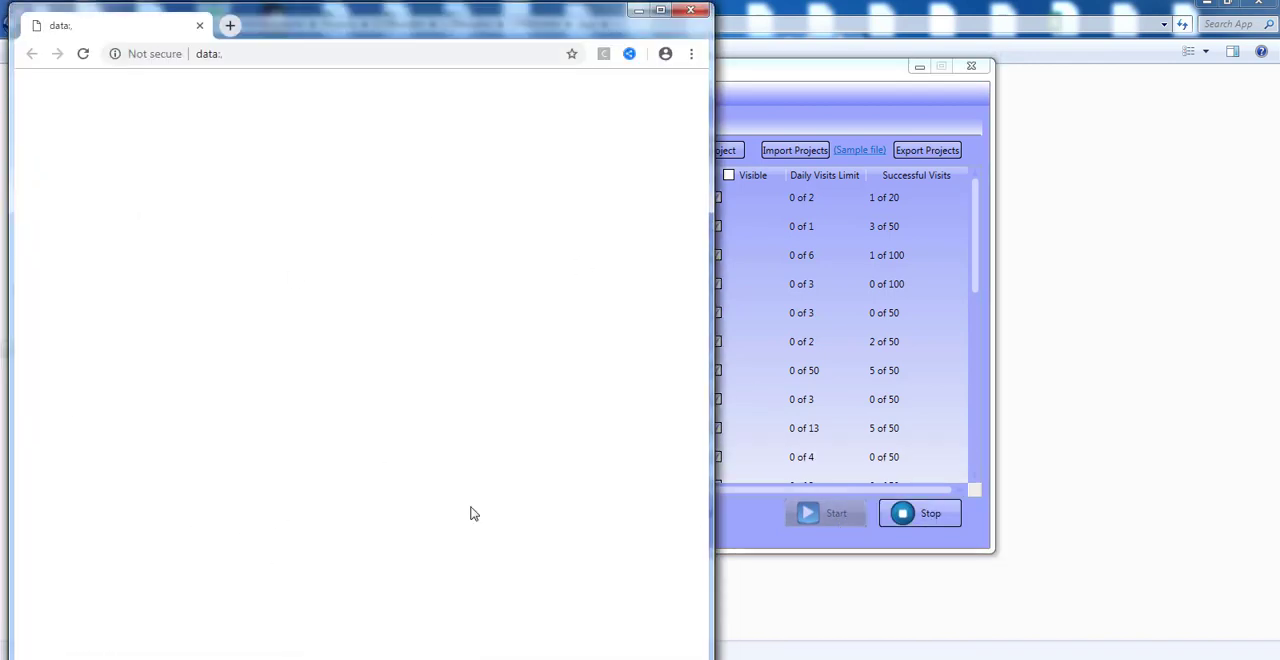
{"action": "mouse_move", "coordinate": [490, 613]}
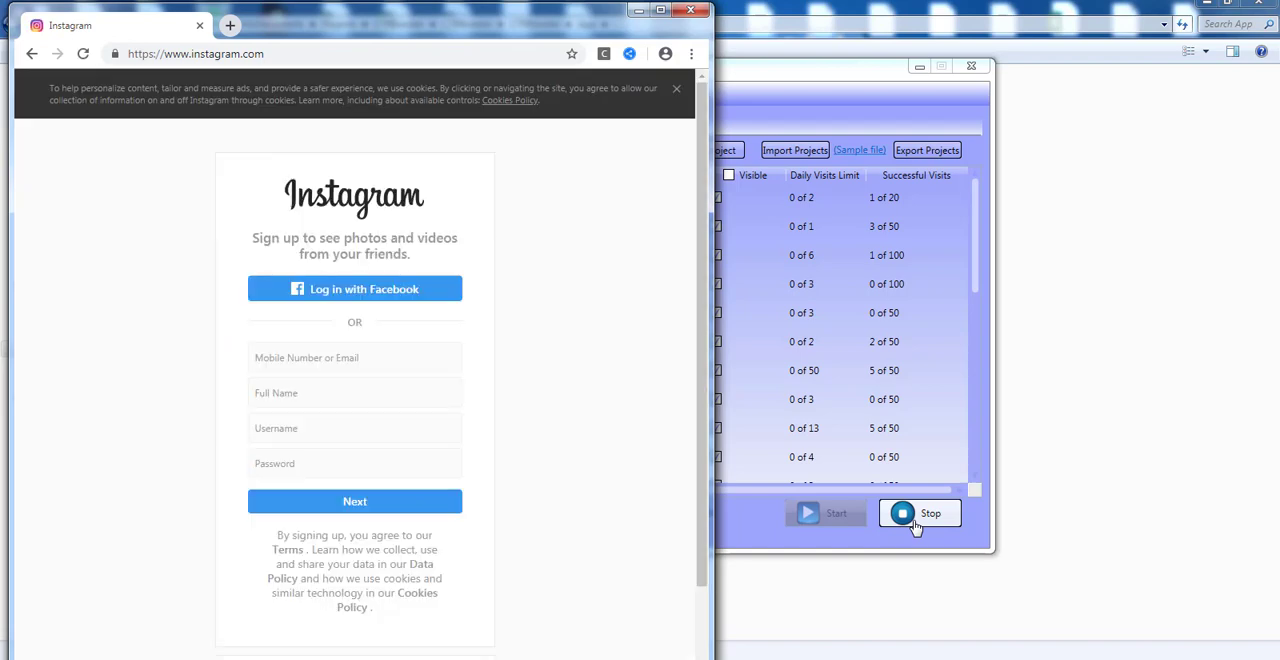
{"action": "left_click", "coordinate": [929, 513]}
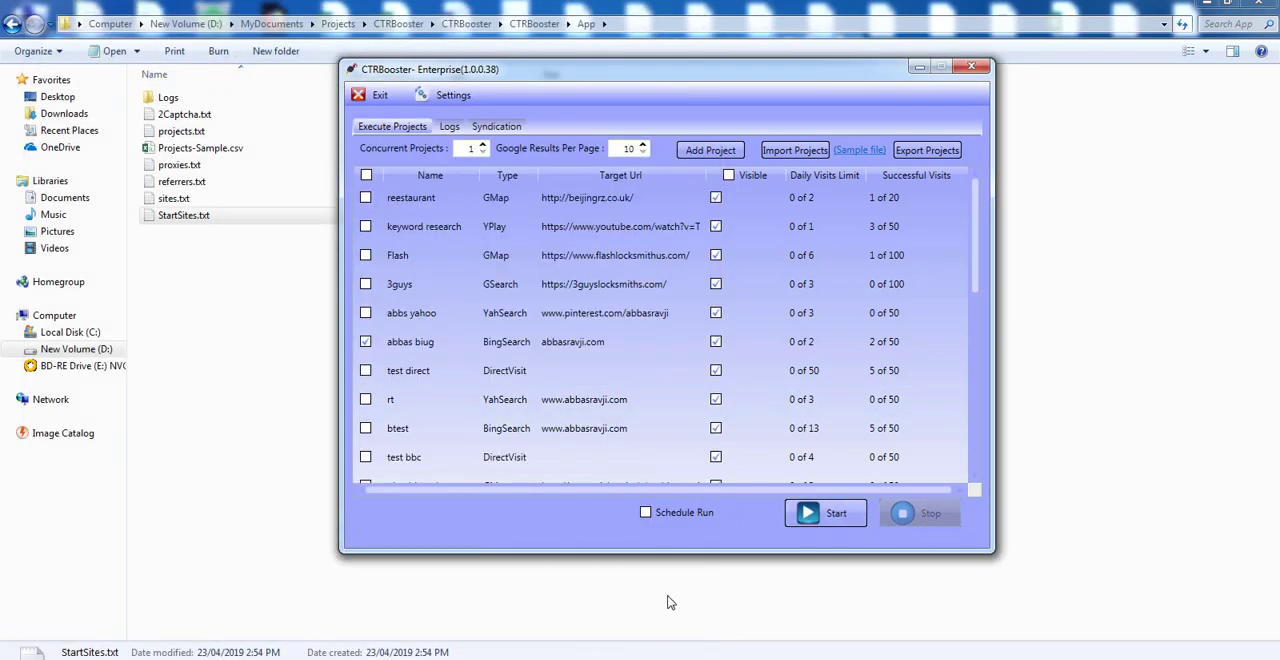
{"action": "left_click", "coordinate": [824, 512]}
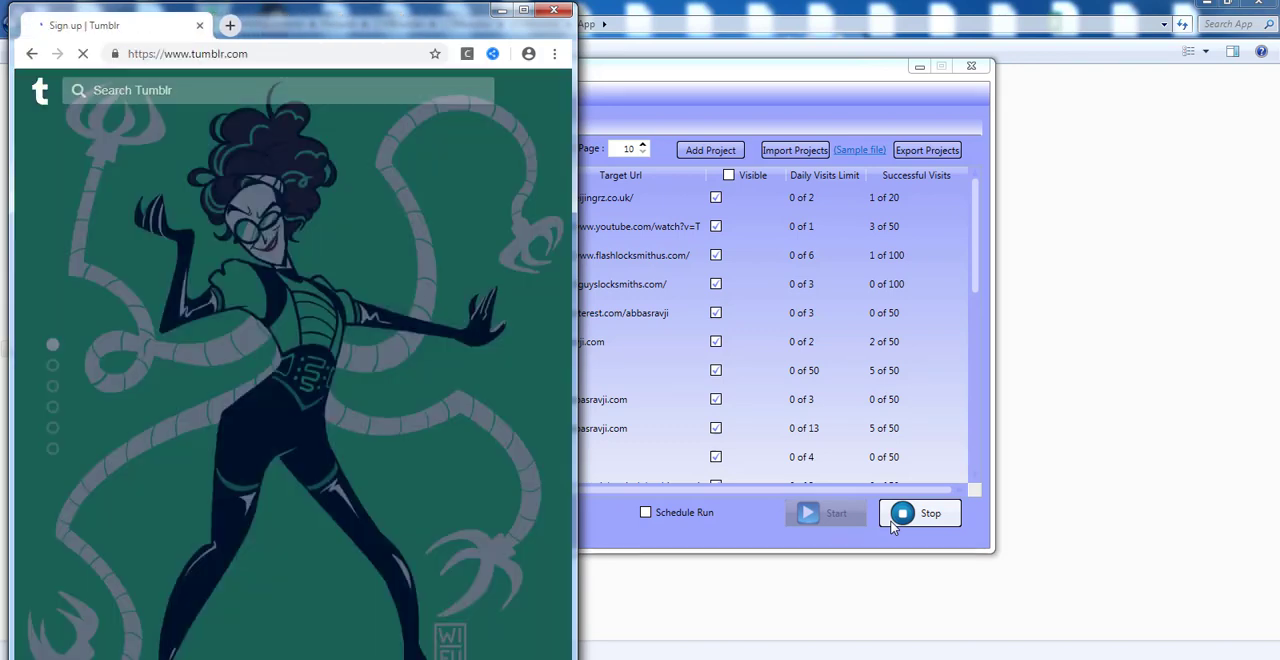
{"action": "left_click", "coordinate": [918, 513]}
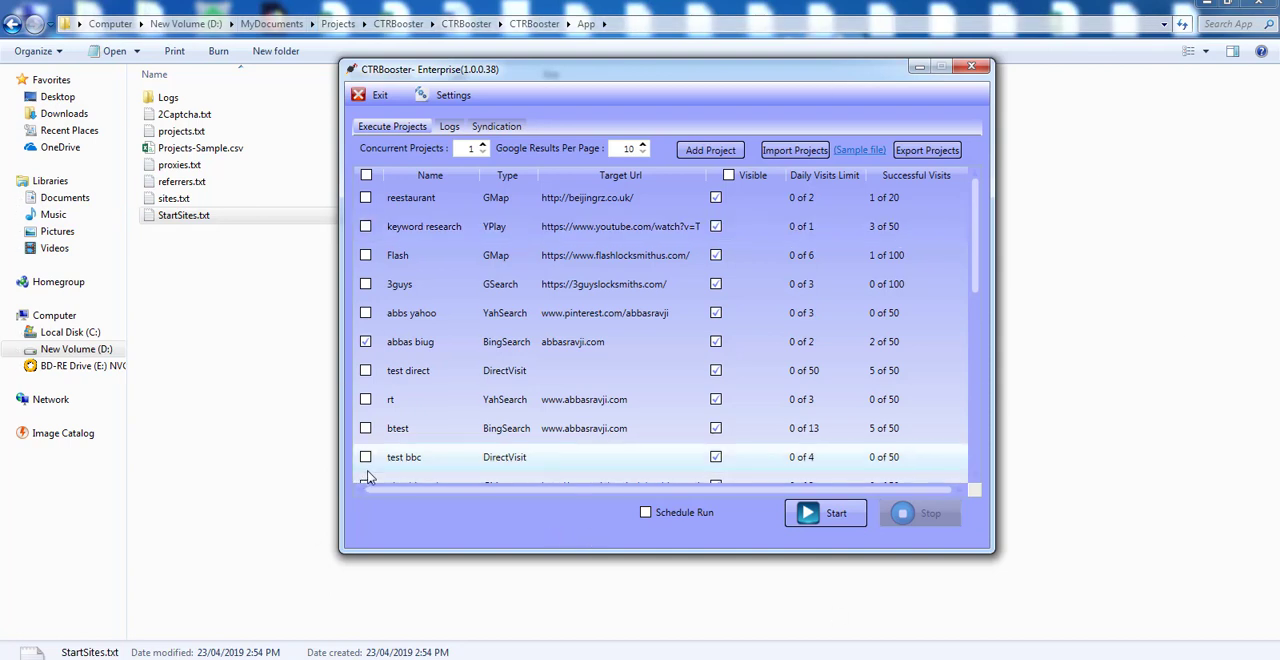
{"action": "mouse_move", "coordinate": [493, 534]}
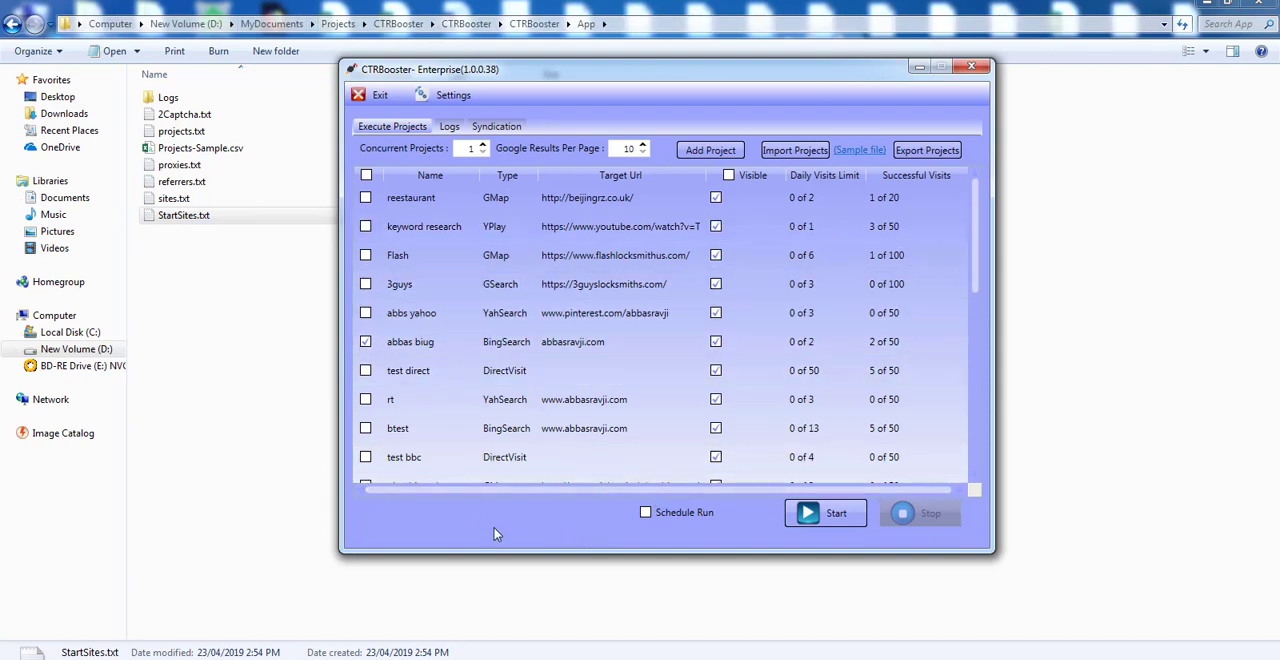
{"action": "mouse_move", "coordinate": [473, 500]}
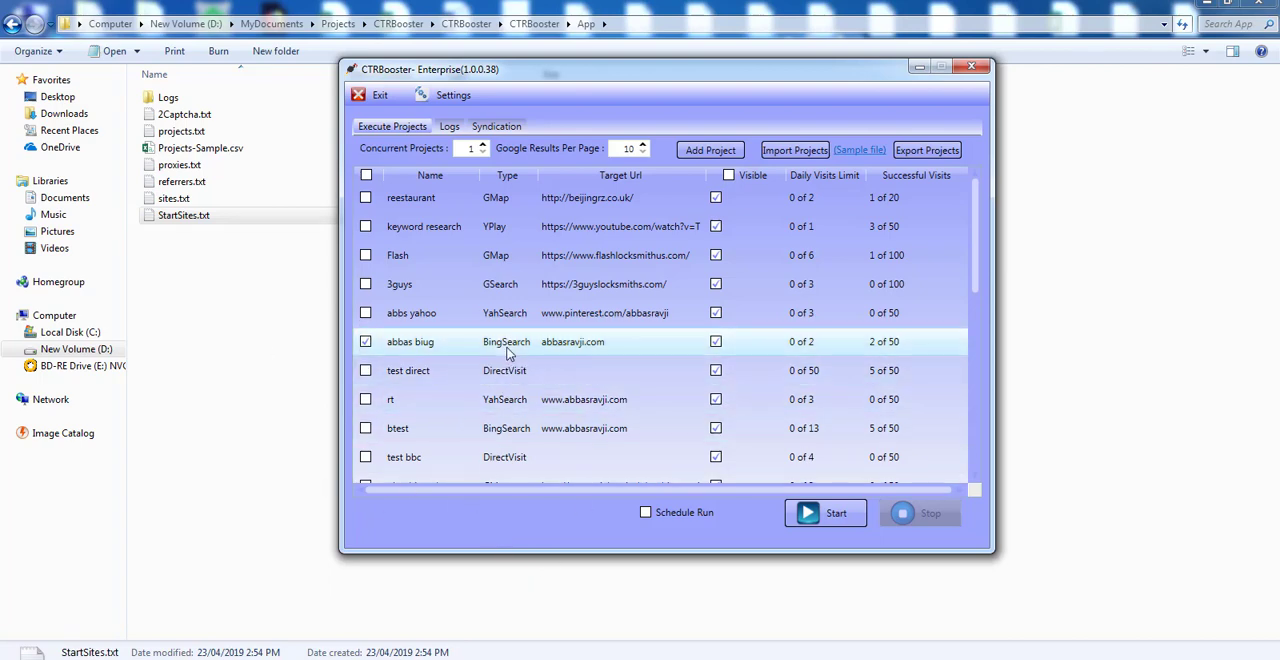
Open the abbas biug settings and use the spinner to set Max Internal Links to 4
{"action": "double_click", "coordinate": [410, 341]}
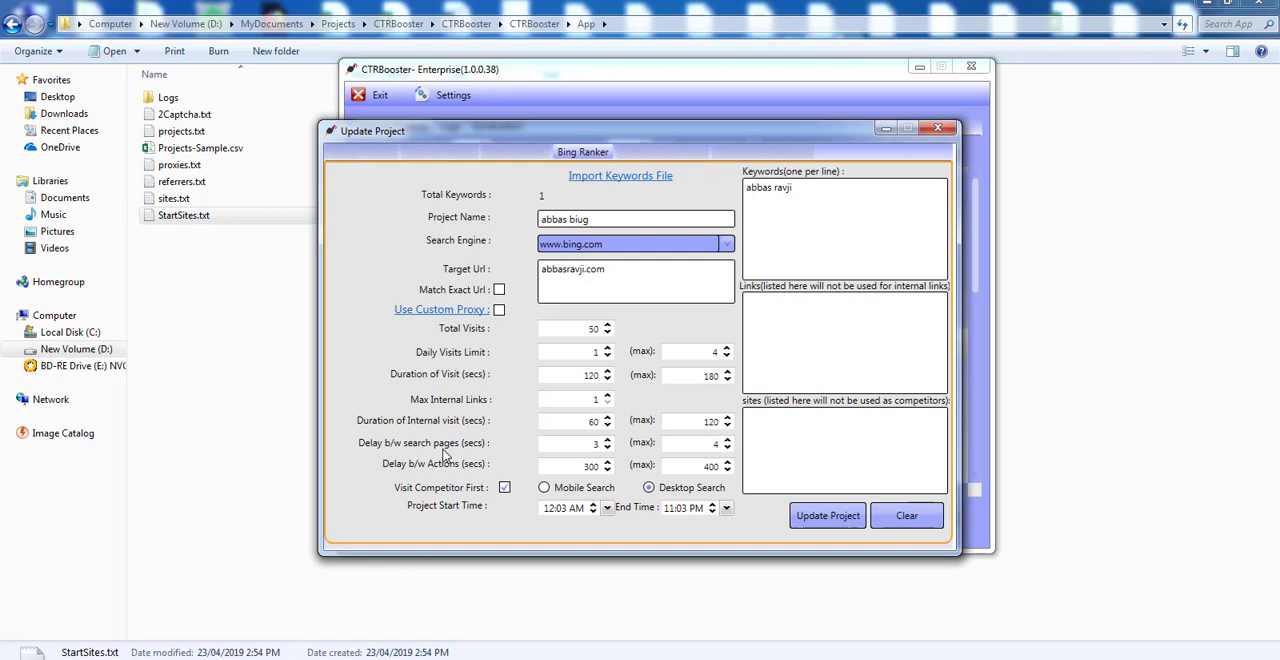
{"action": "mouse_move", "coordinate": [450, 427]}
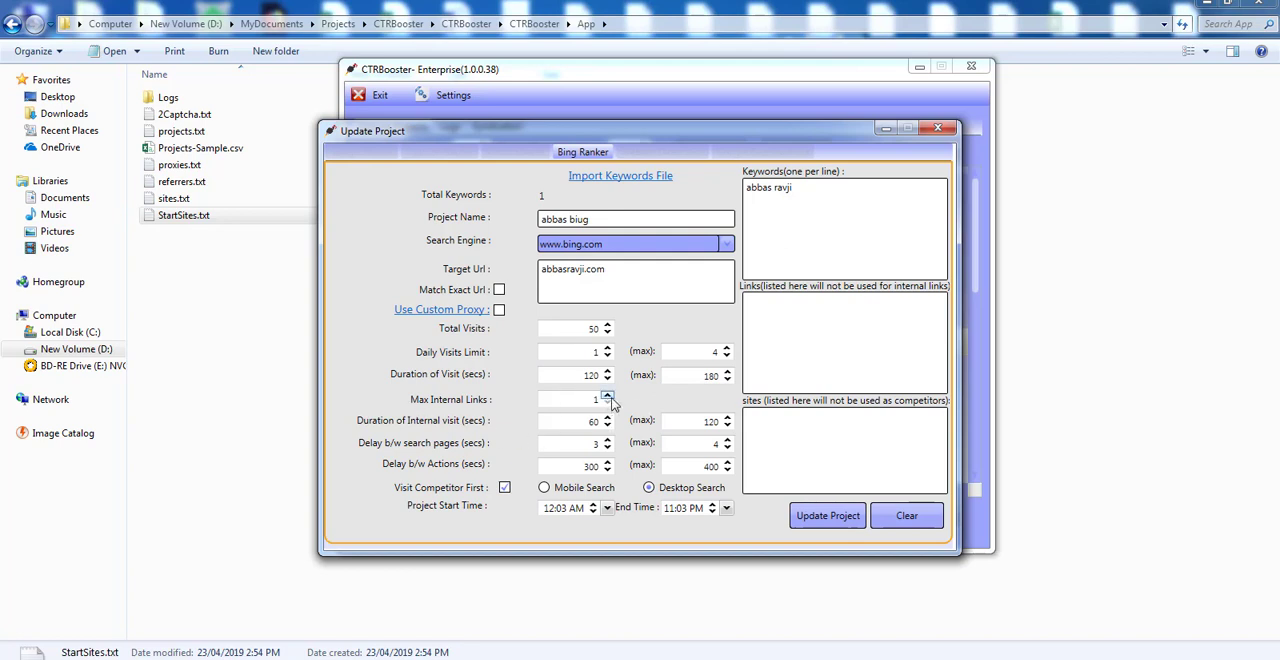
{"action": "left_click", "coordinate": [606, 394]}
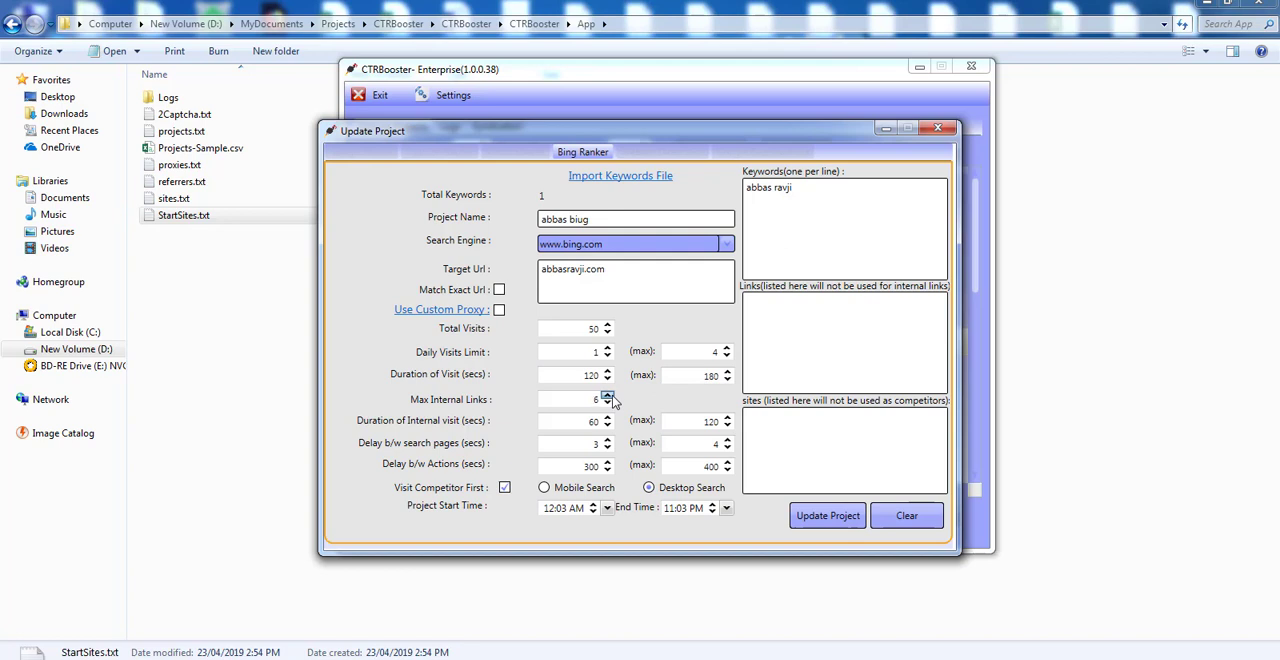
{"action": "left_click", "coordinate": [607, 395]}
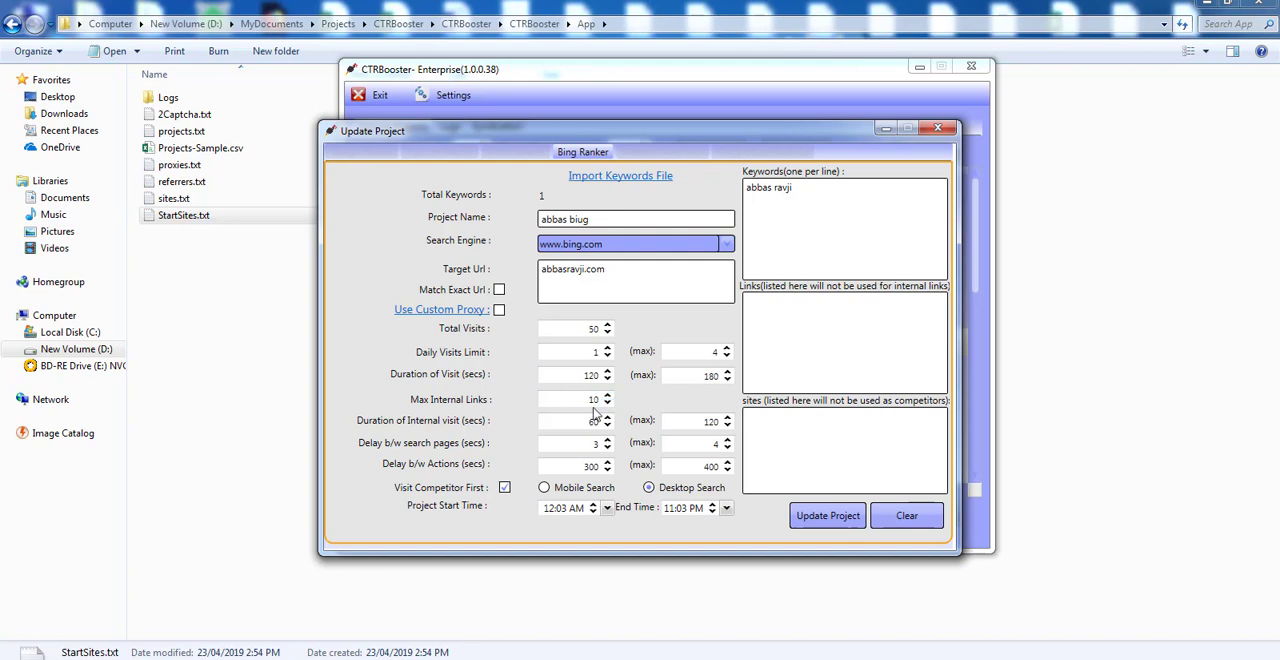
{"action": "mouse_move", "coordinate": [497, 415]}
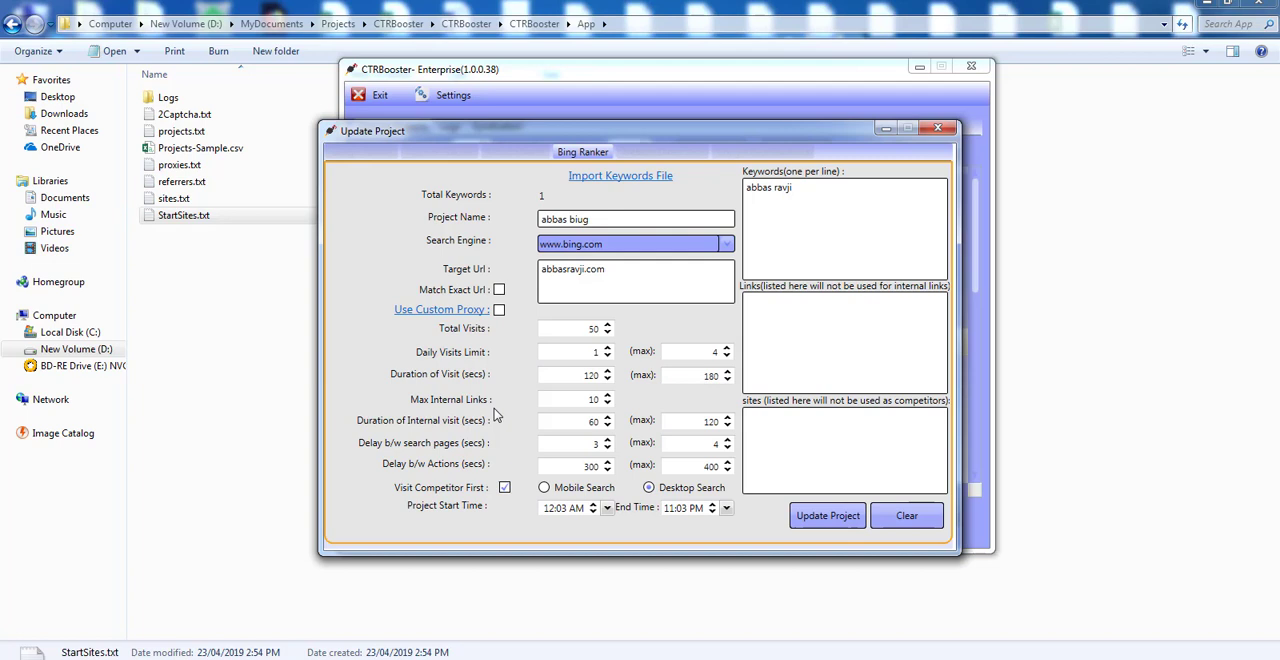
{"action": "mouse_move", "coordinate": [525, 366]}
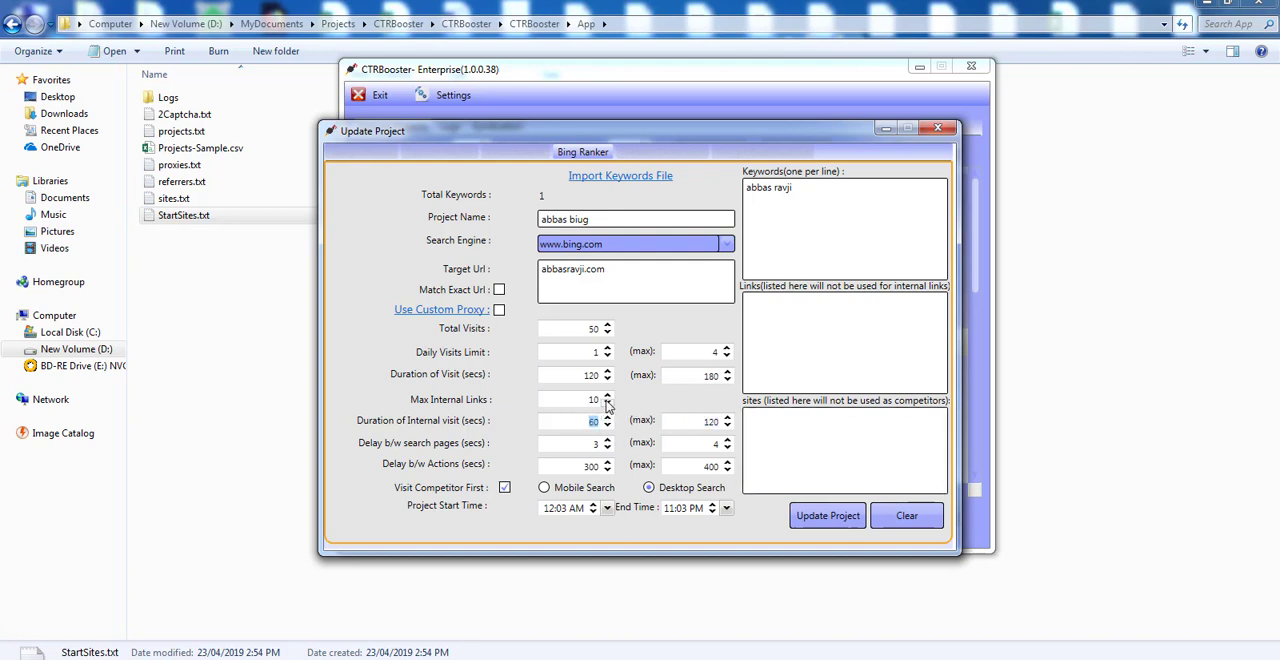
{"action": "left_click", "coordinate": [607, 404]}
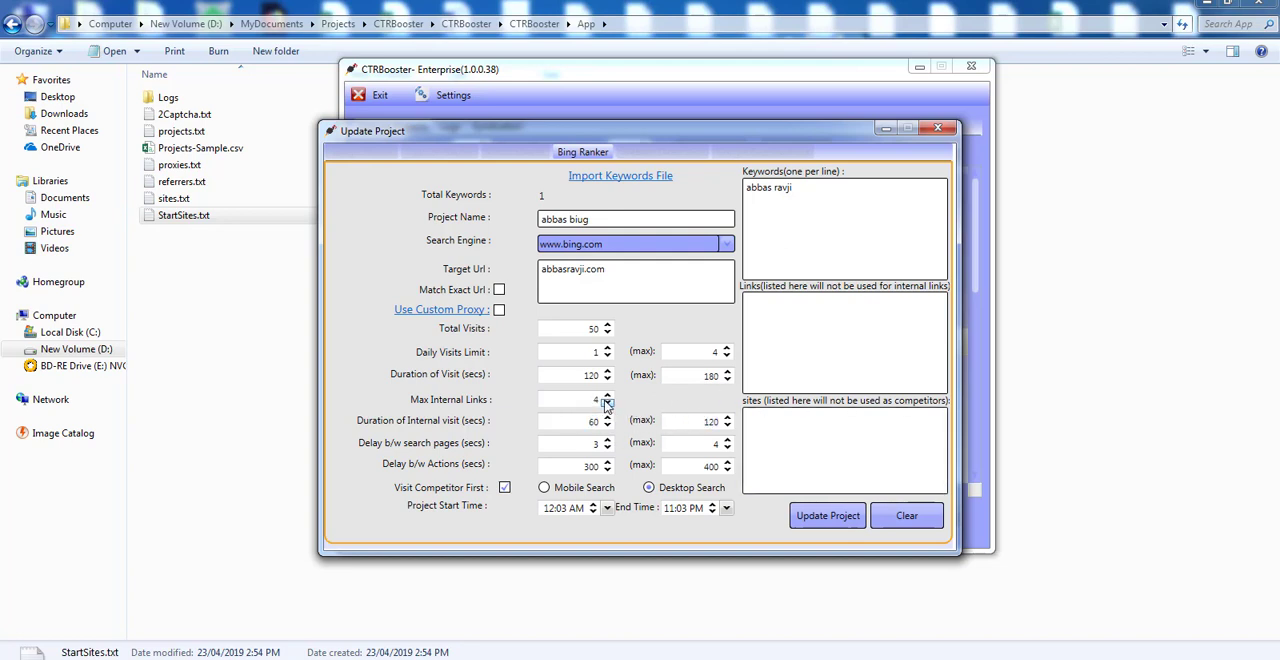
{"action": "mouse_move", "coordinate": [618, 400]}
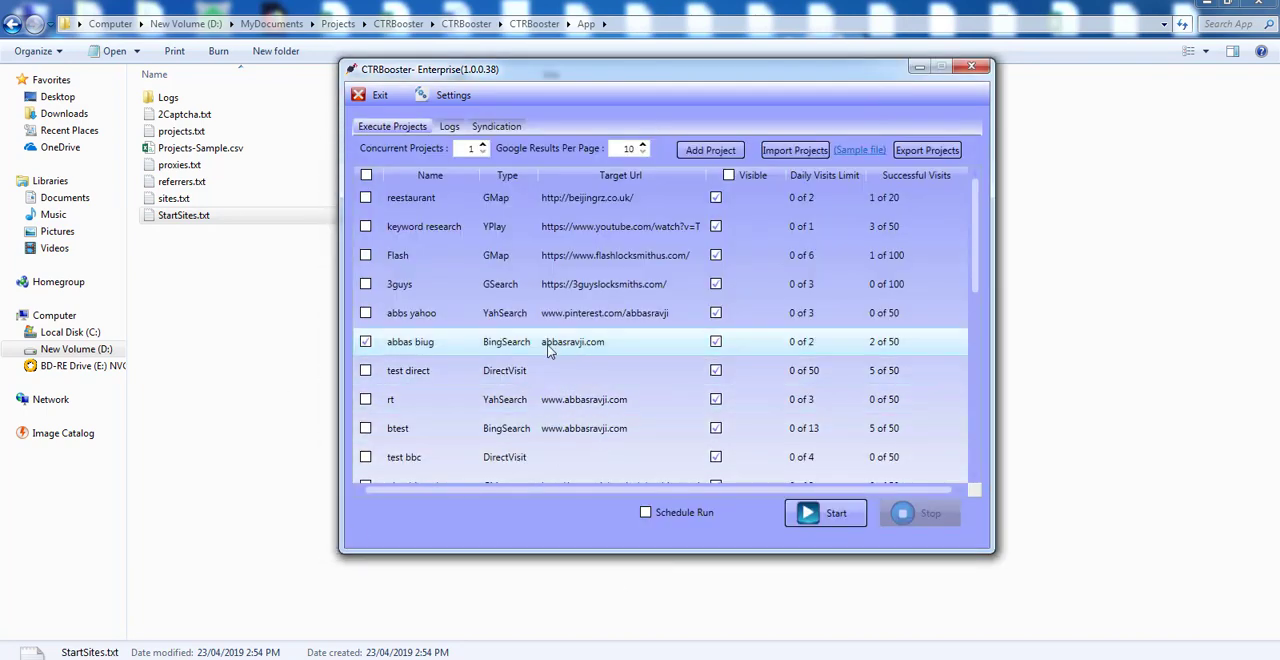
{"action": "double_click", "coordinate": [410, 341]}
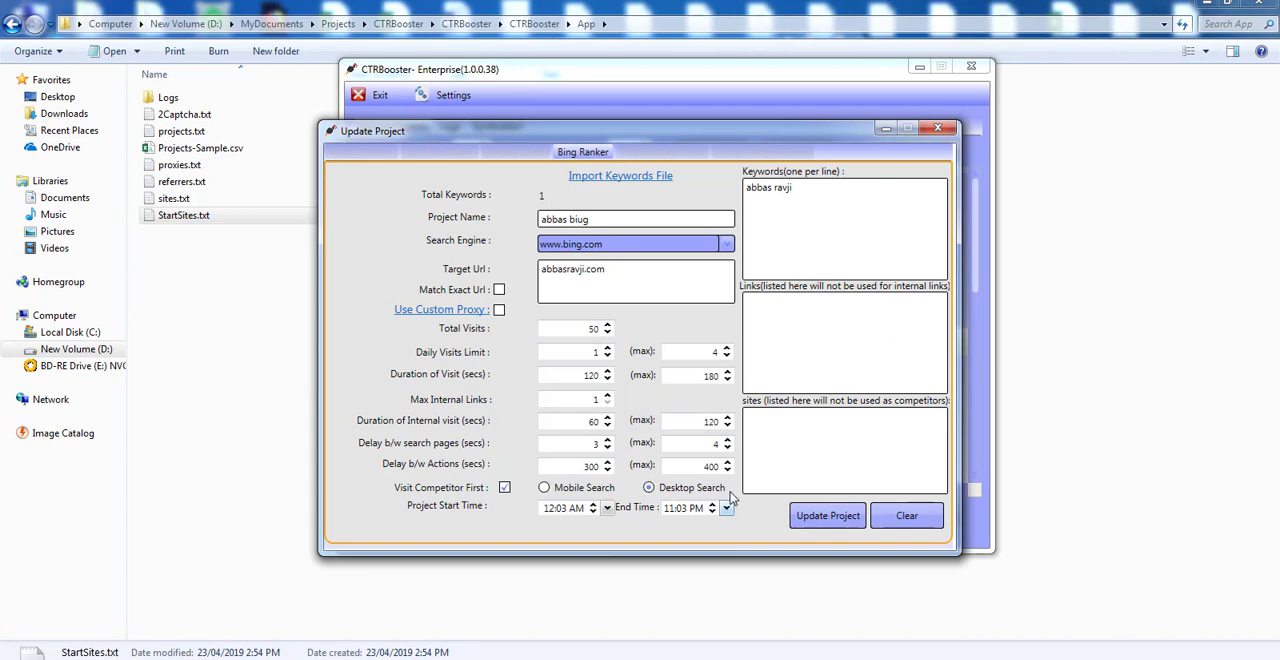
{"action": "mouse_move", "coordinate": [797, 501]}
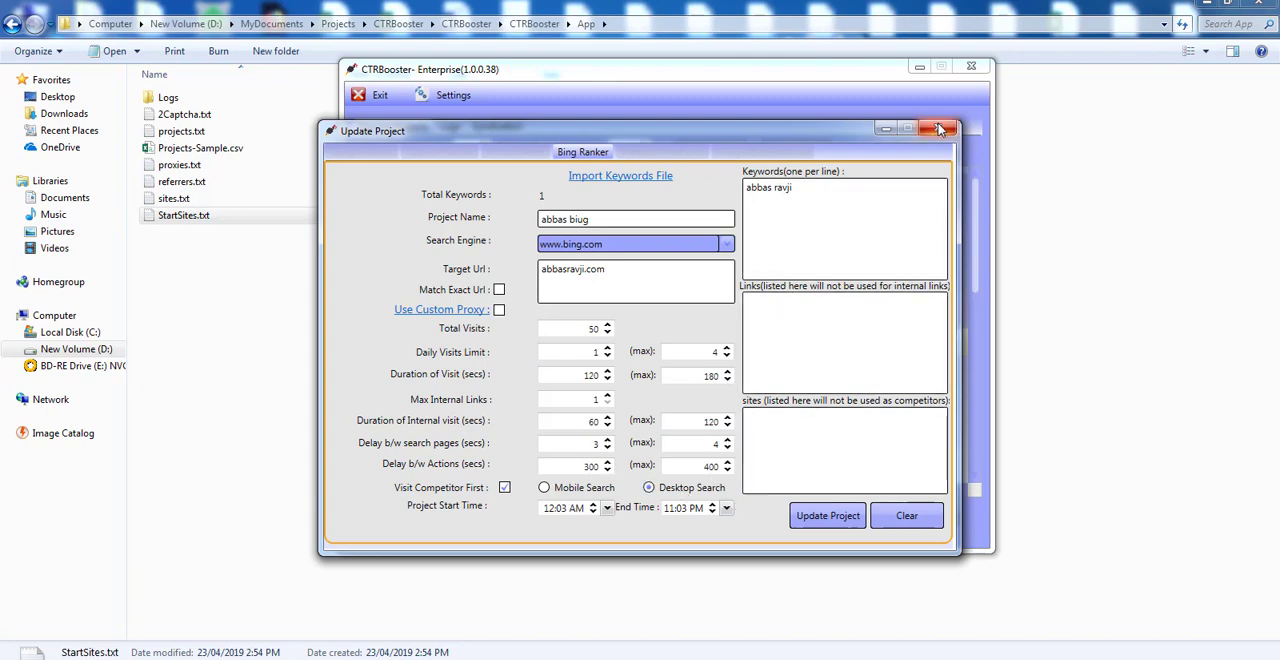
{"action": "left_click", "coordinate": [937, 128]}
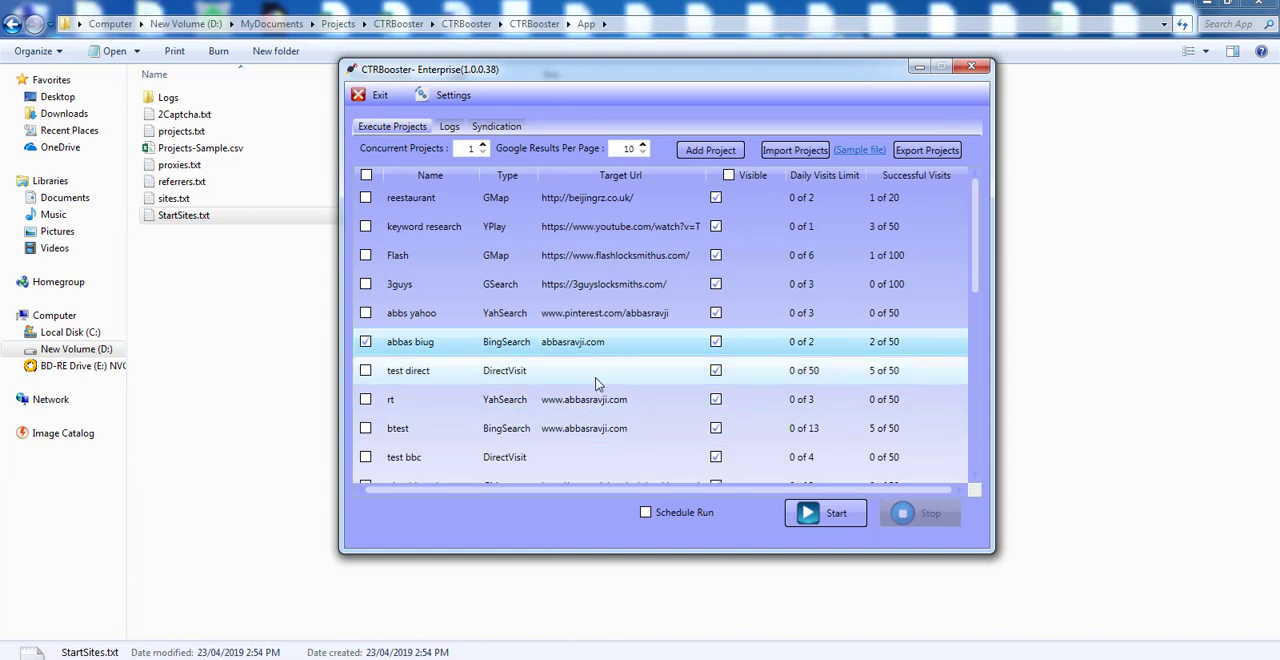
{"action": "mouse_move", "coordinate": [600, 341]}
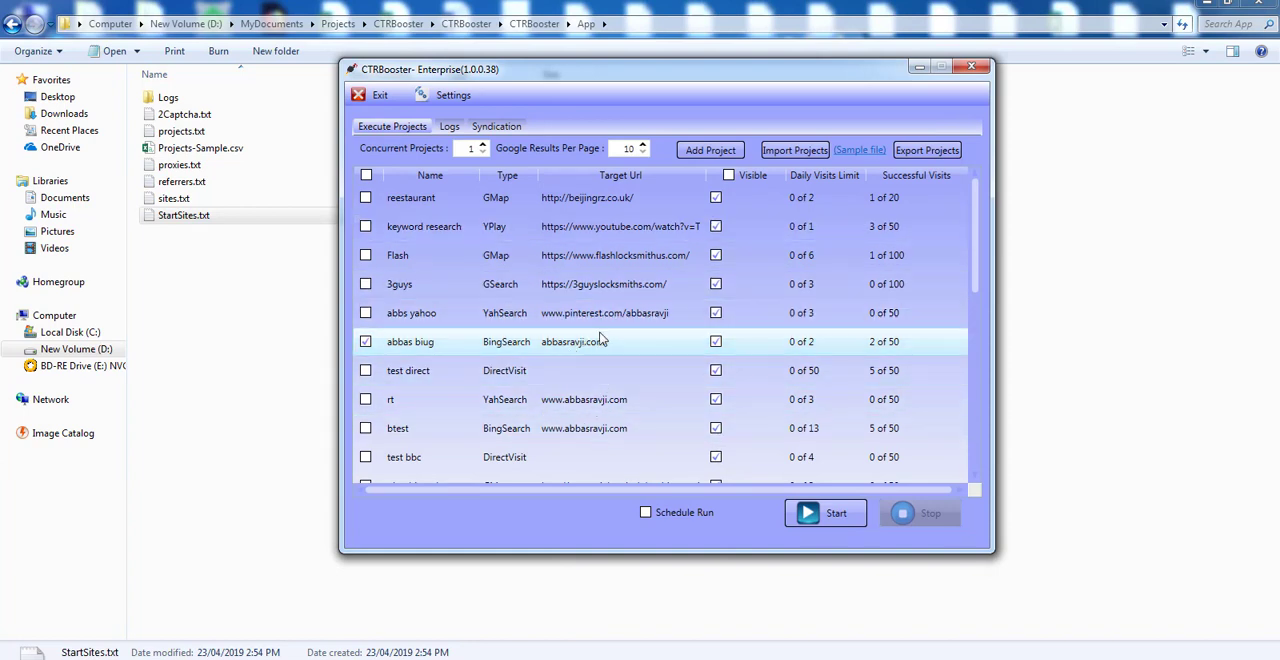
{"action": "mouse_move", "coordinate": [635, 290]}
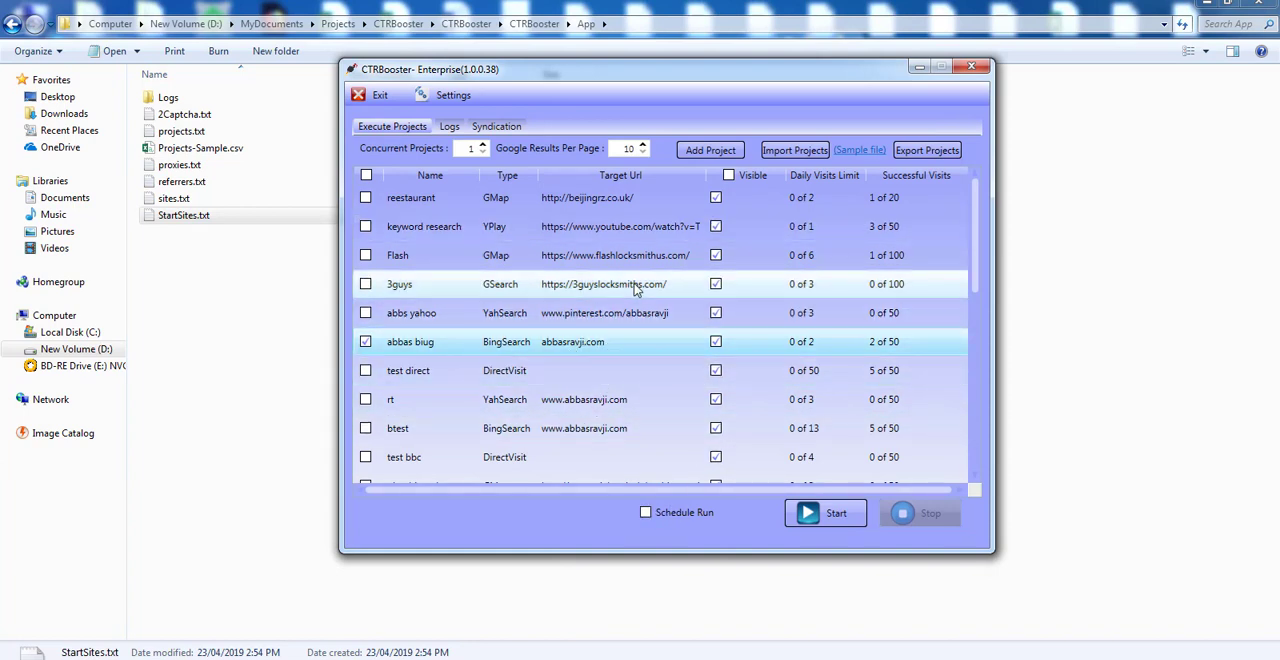